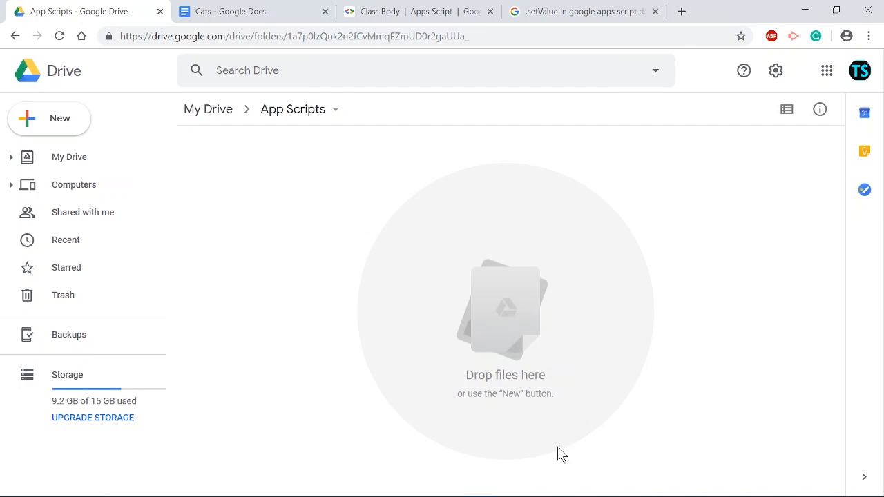
pyautogui.moveTo(348, 364)
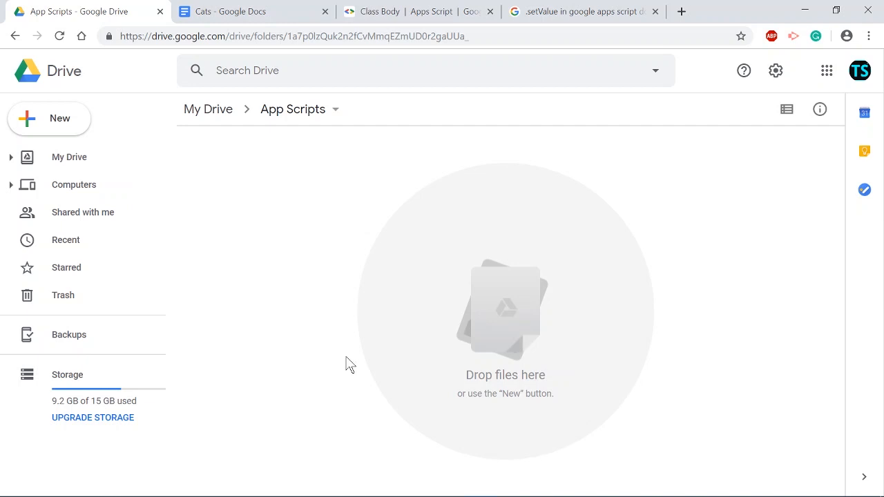
pyautogui.moveTo(561, 454)
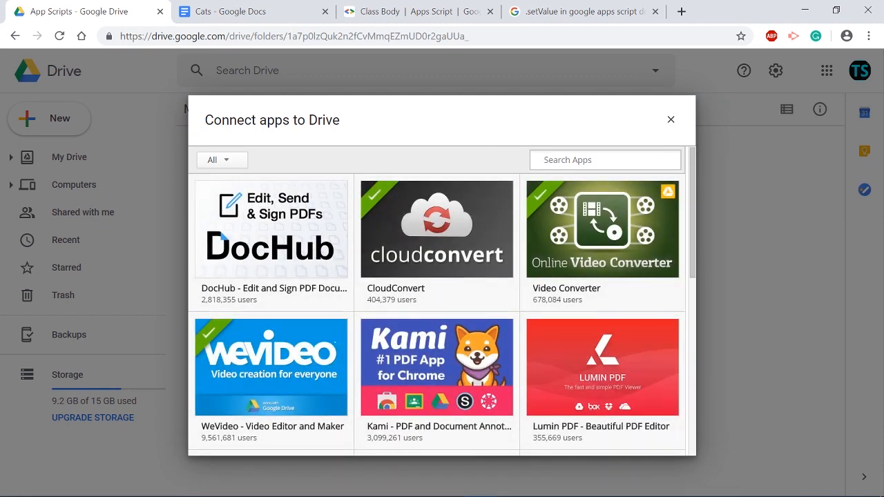
# Search the app catalogue for Google Apps Script, confirm it's connected, and close the catalogue.
pyautogui.write('Google Apps')
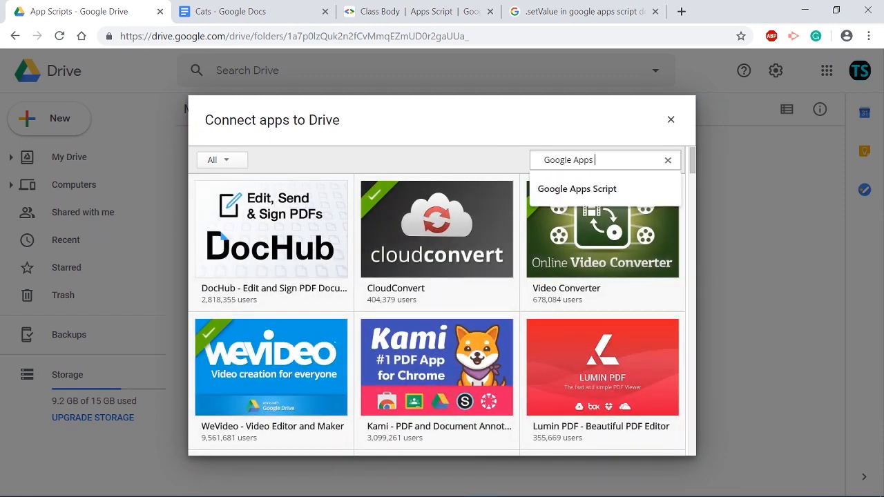
pyautogui.click(576, 189)
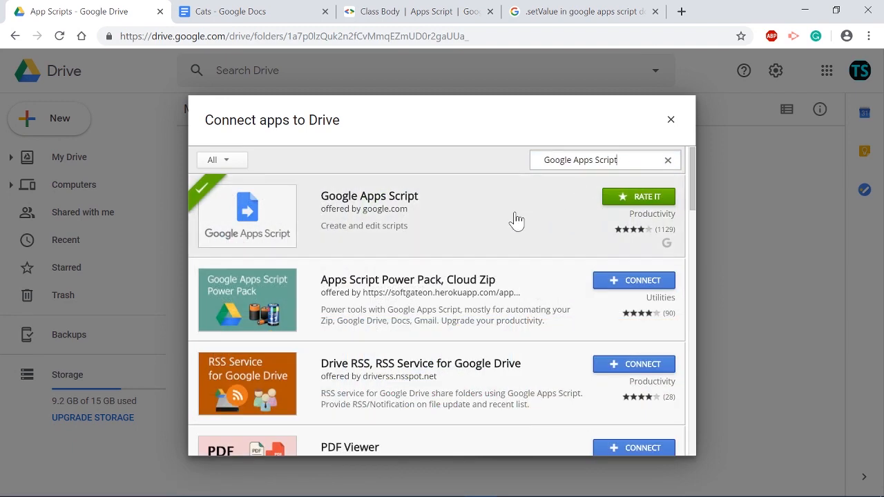
pyautogui.moveTo(373, 221)
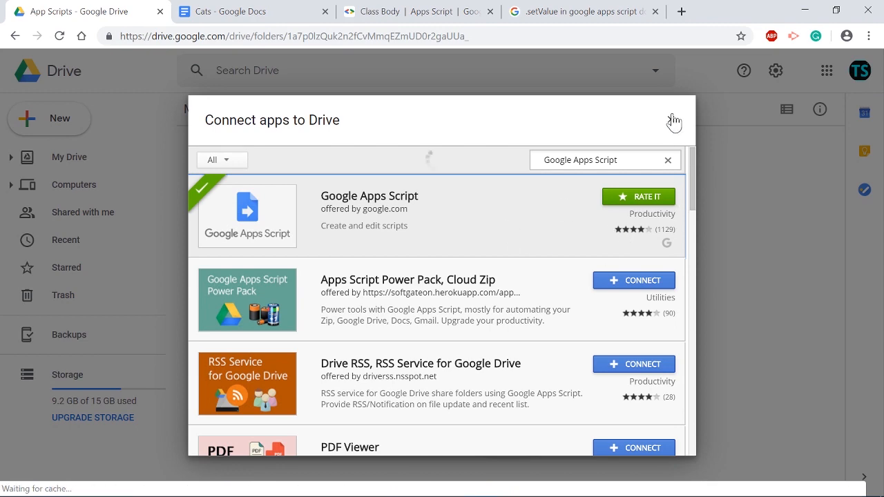
pyautogui.click(673, 121)
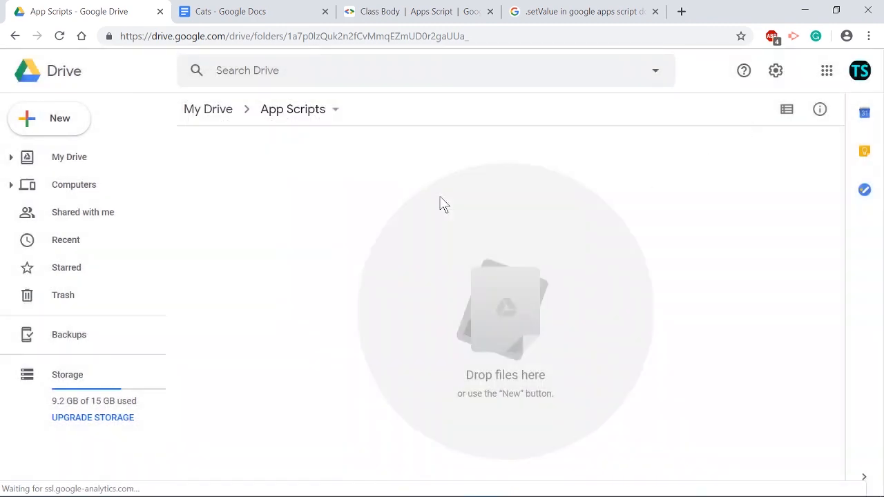
# Create a new Google Apps Script project via New > More in the App Scripts folder.
pyautogui.click(48, 118)
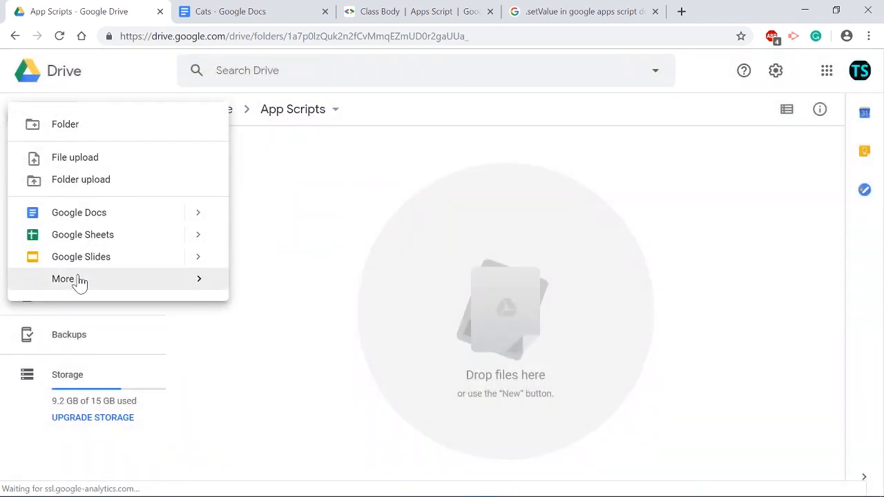
pyautogui.click(63, 279)
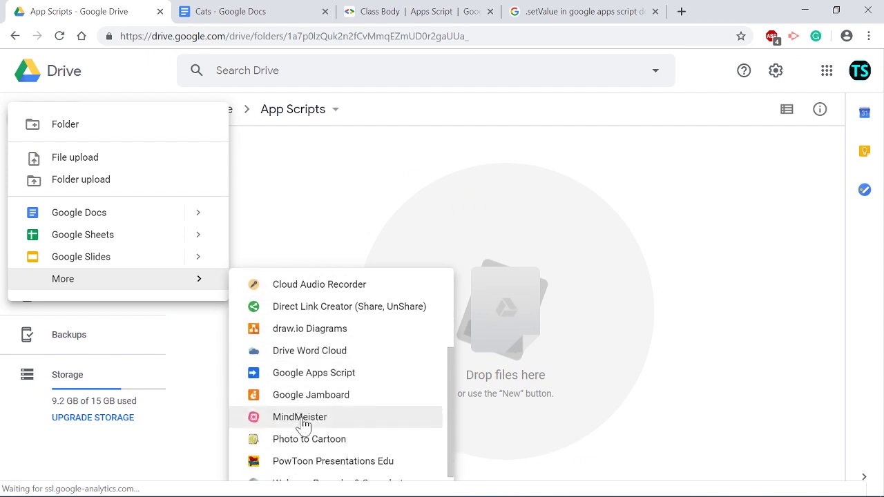
pyautogui.click(314, 372)
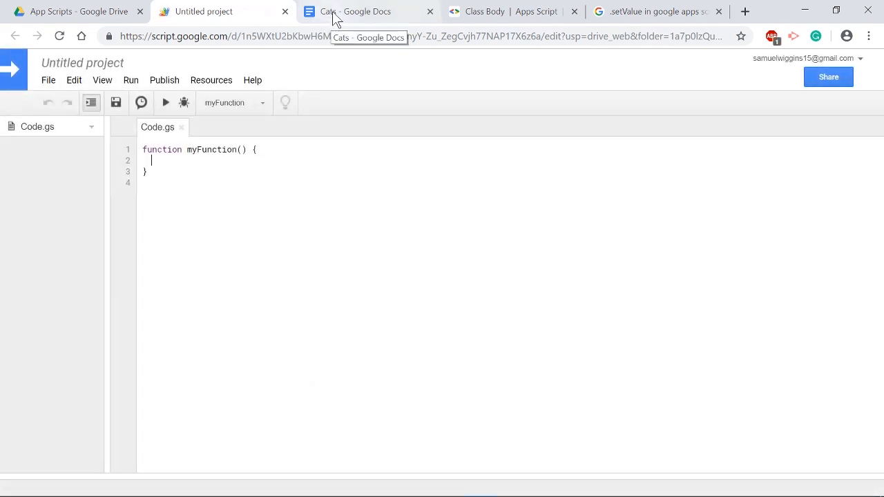
pyautogui.click(356, 11)
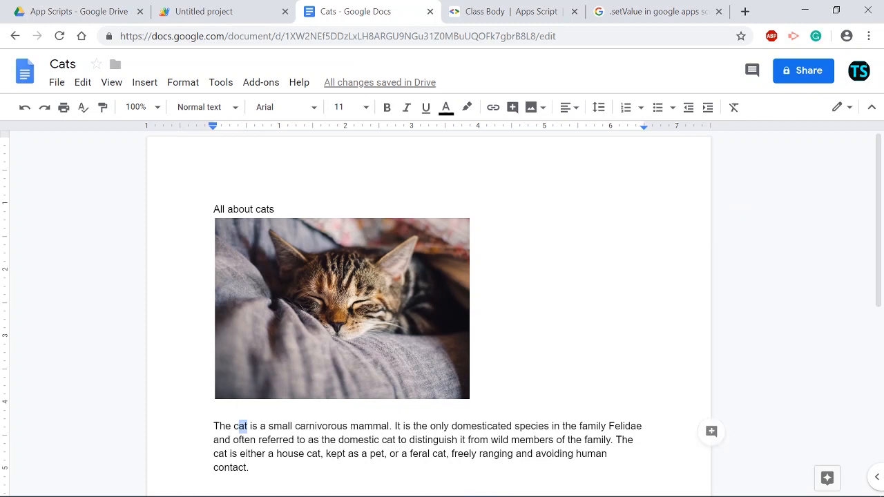
pyautogui.moveTo(229, 373)
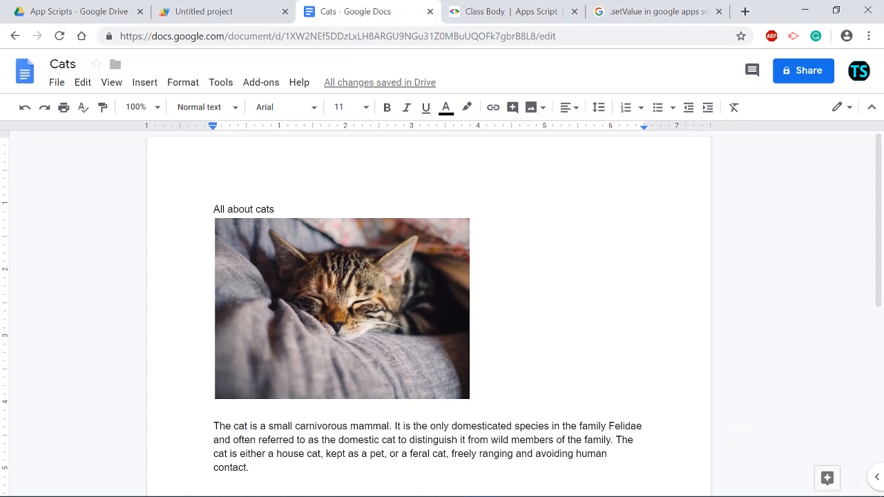
pyautogui.click(222, 11)
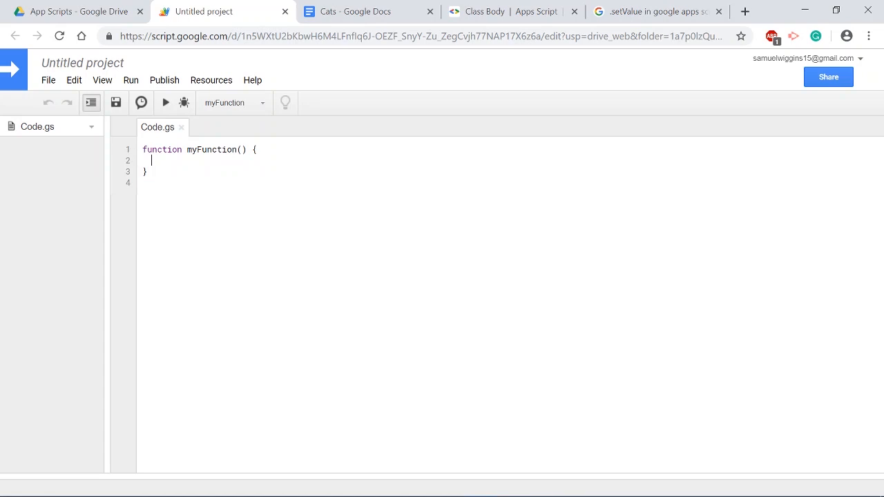
# Replace the default myFunction code with an empty replaceCatsWithDogs function.
pyautogui.press('ctrl+a')
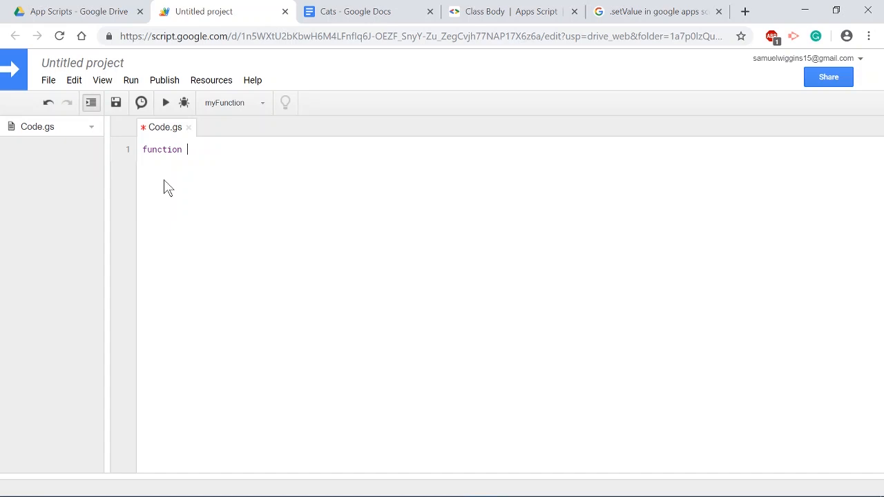
pyautogui.write('replaceCa')
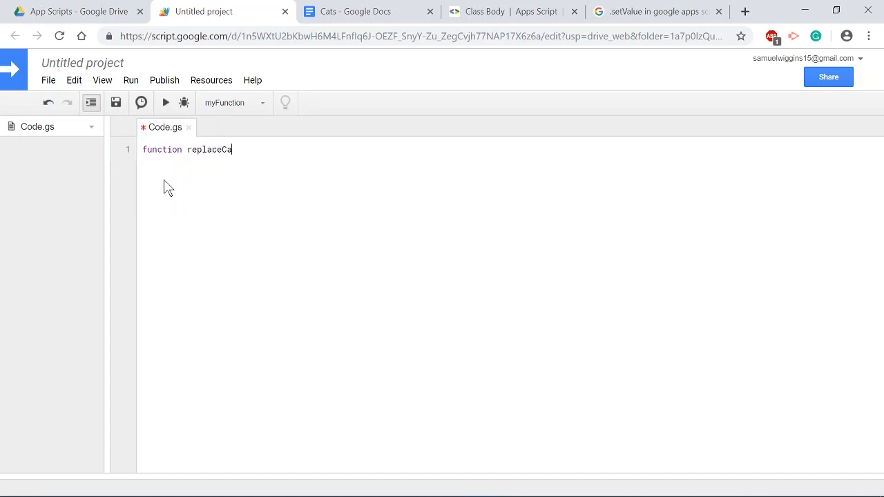
pyautogui.write('tsWithDogs() {')
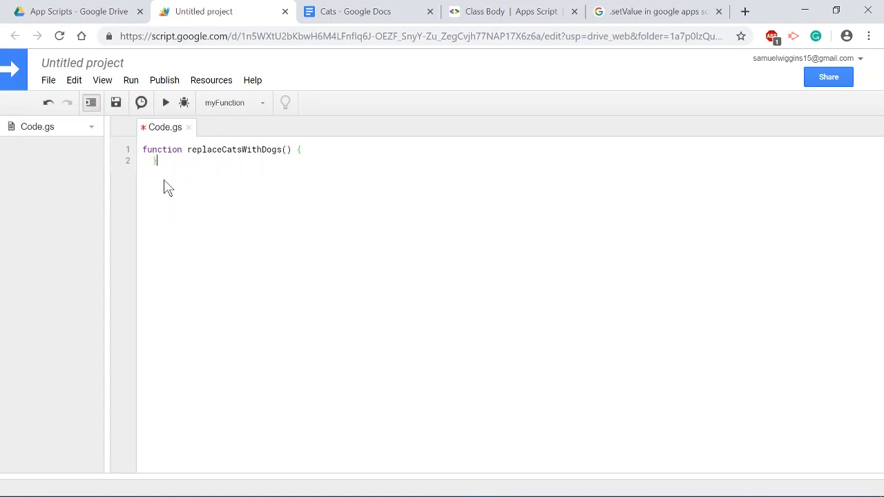
pyautogui.press('Enter')
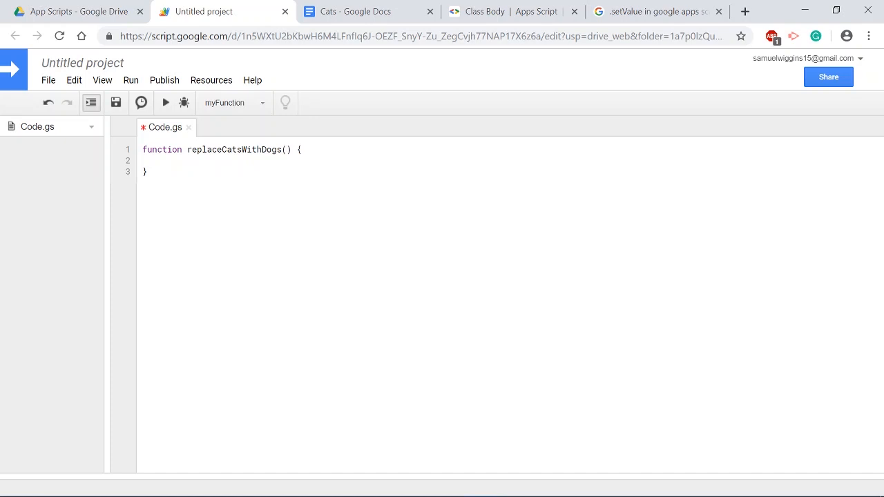
pyautogui.write('var')
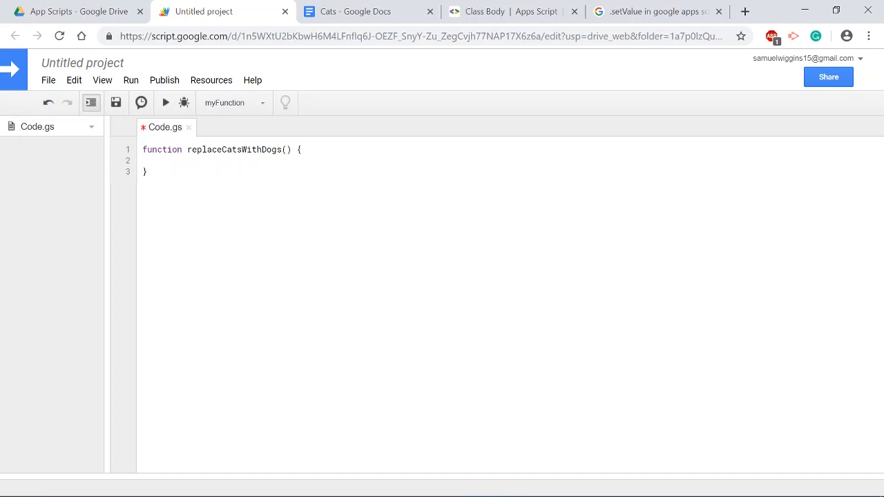
# Open the Cats document in code by its ID 1XW2NEf5DDzLxLH8ARGU9NGu31Z0MBuUQOFk7gbrB8L8.
pyautogui.write('var do')
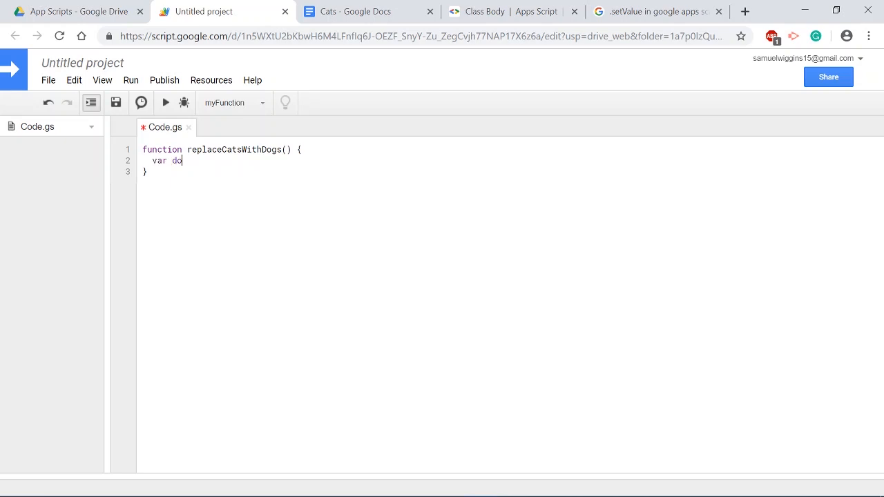
pyautogui.write('cument = Docu')
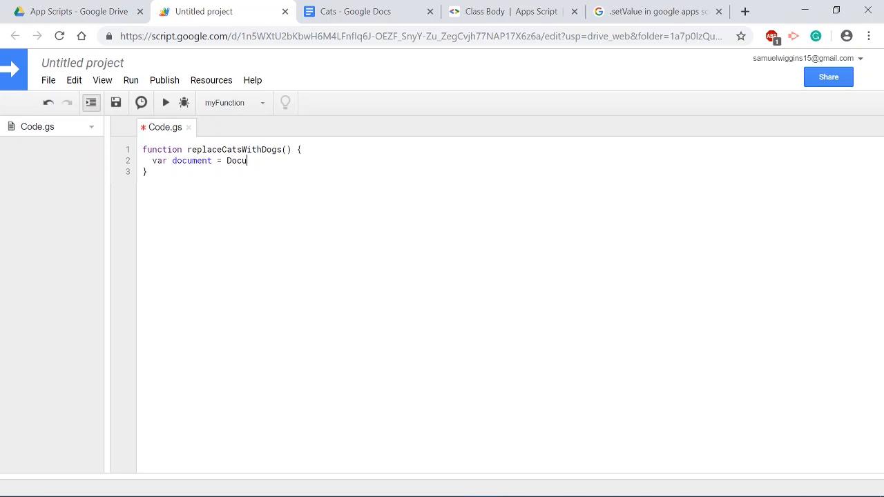
pyautogui.write('mentApp.g')
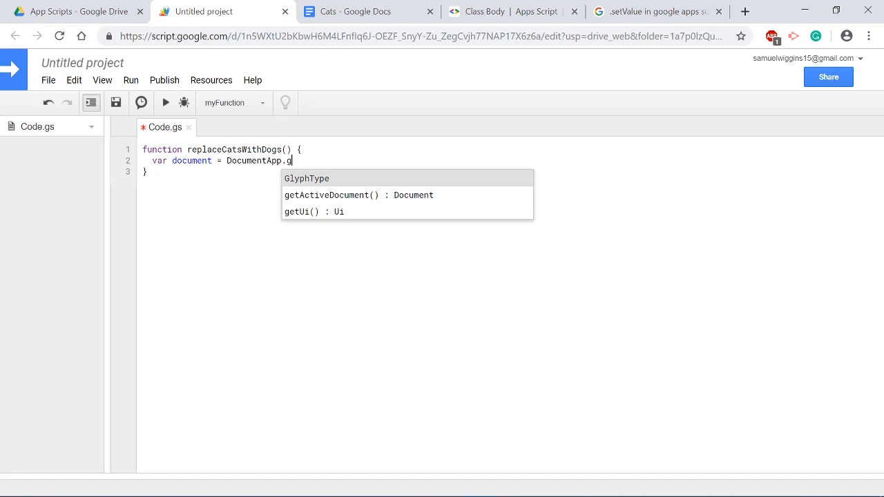
pyautogui.write('openById(')
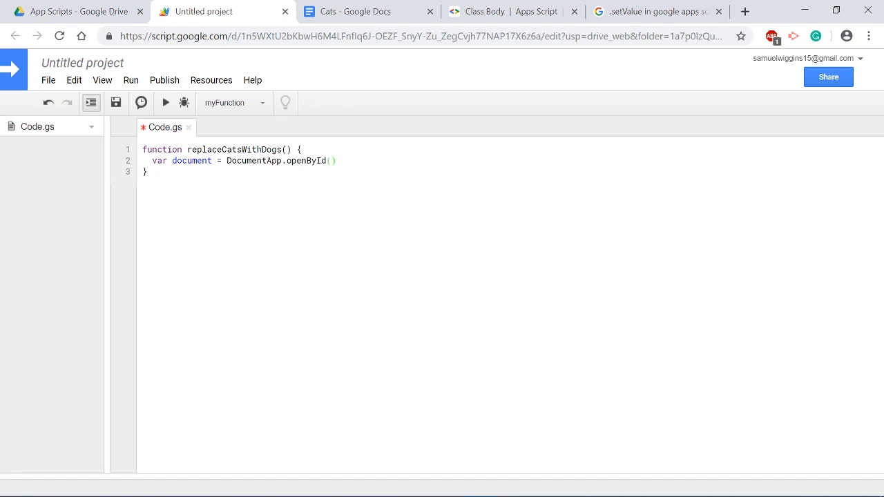
pyautogui.click(356, 11)
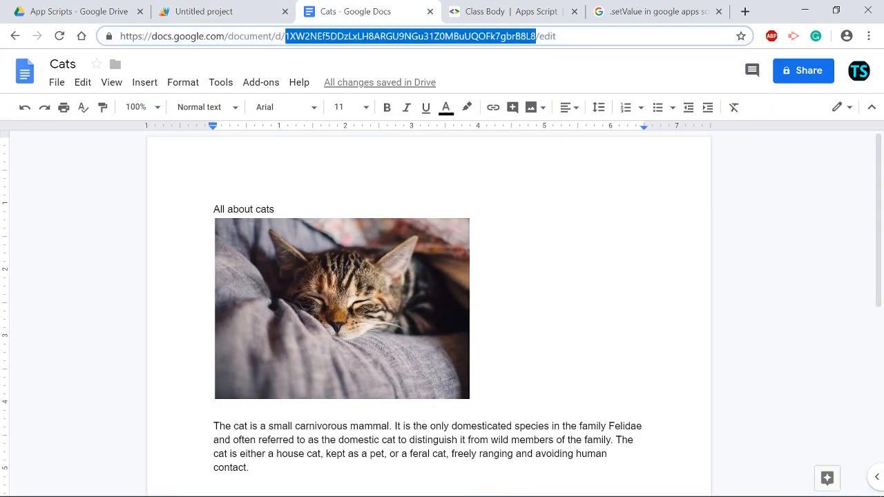
pyautogui.click(222, 11)
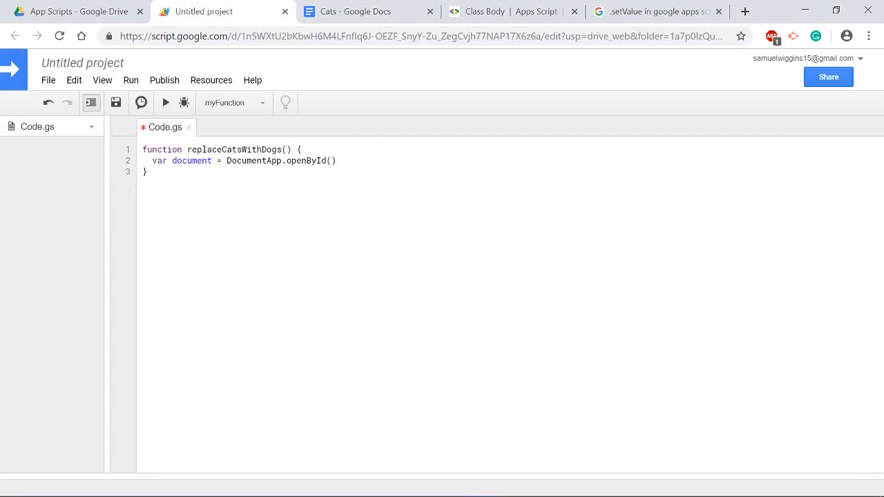
pyautogui.write('"1XW2NEf5DDzLxLH8ARGU9NGu31Z0MBuUQOFk7gbrB8L8"')
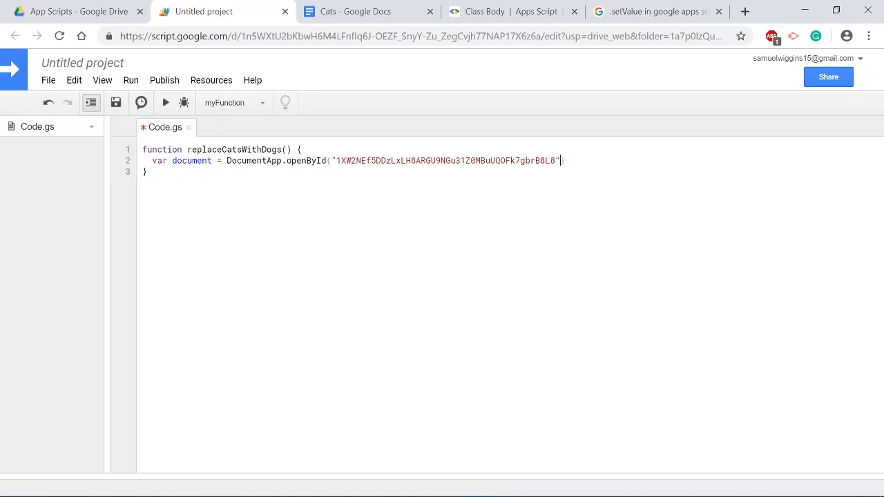
pyautogui.write(');')
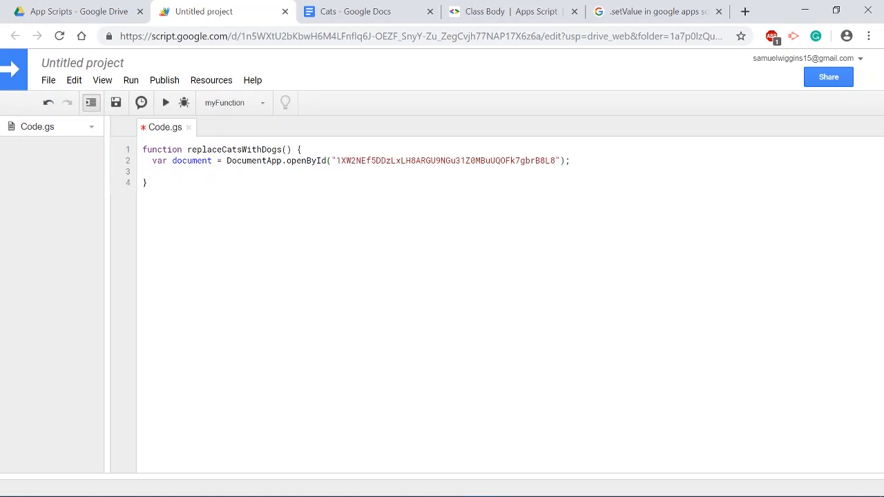
# Store the document's body with var body = document.getBody(); and add blank lines.
pyautogui.write('var body =')
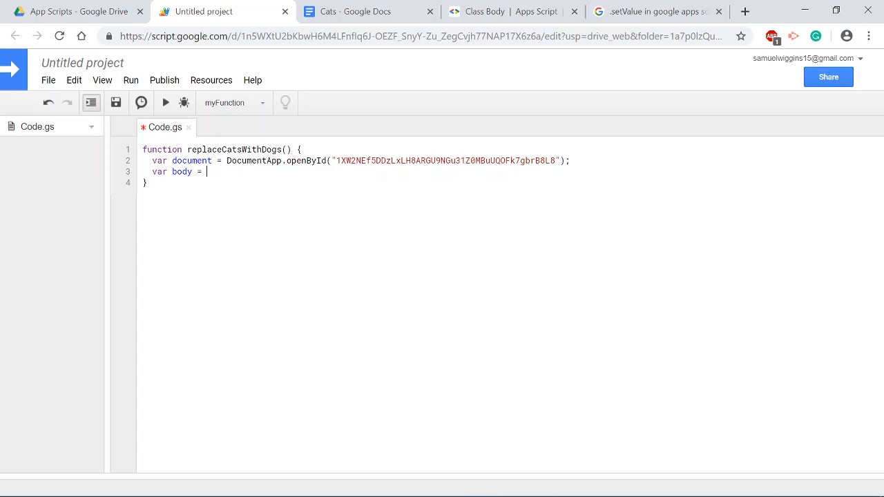
pyautogui.write('document.ge')
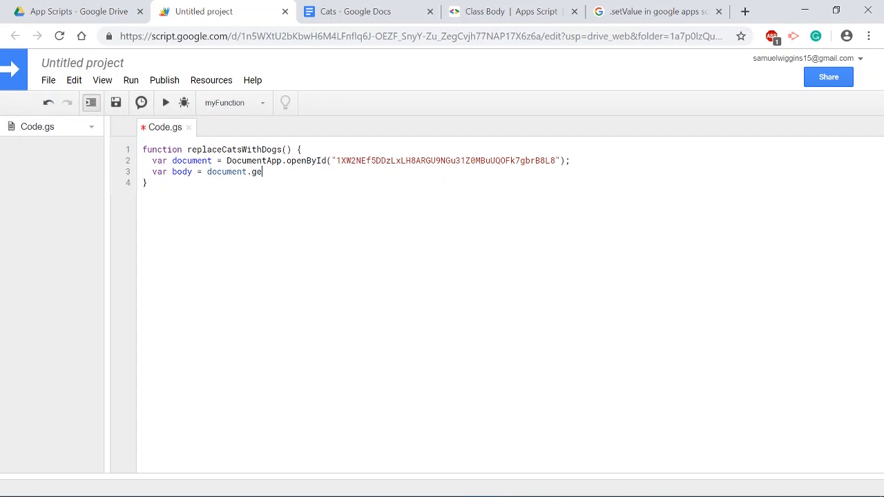
pyautogui.write('tBody();')
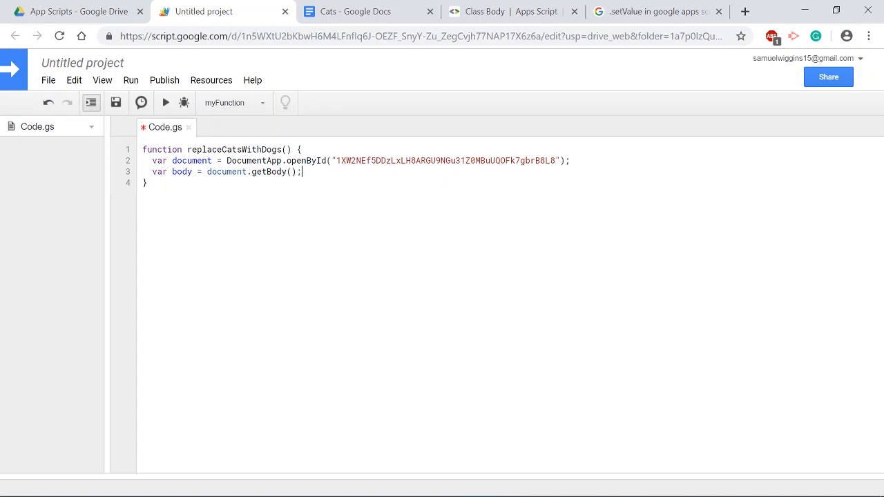
pyautogui.press('Enter')
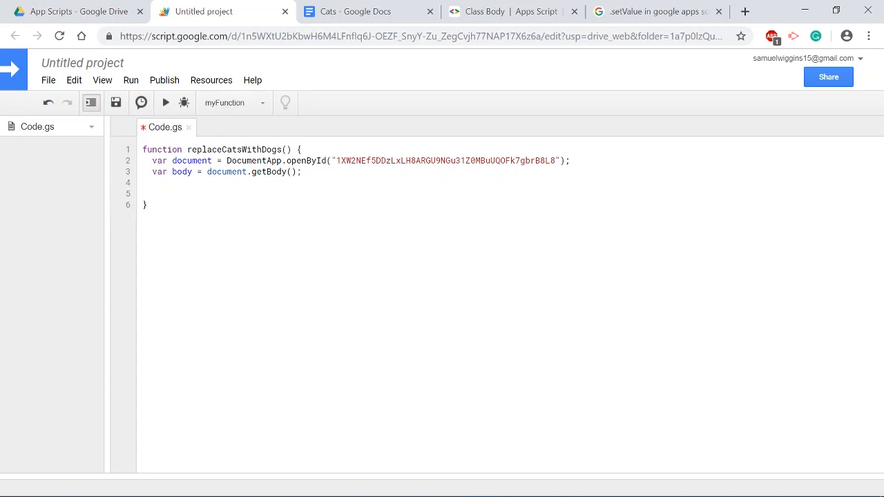
pyautogui.moveTo(358, 12)
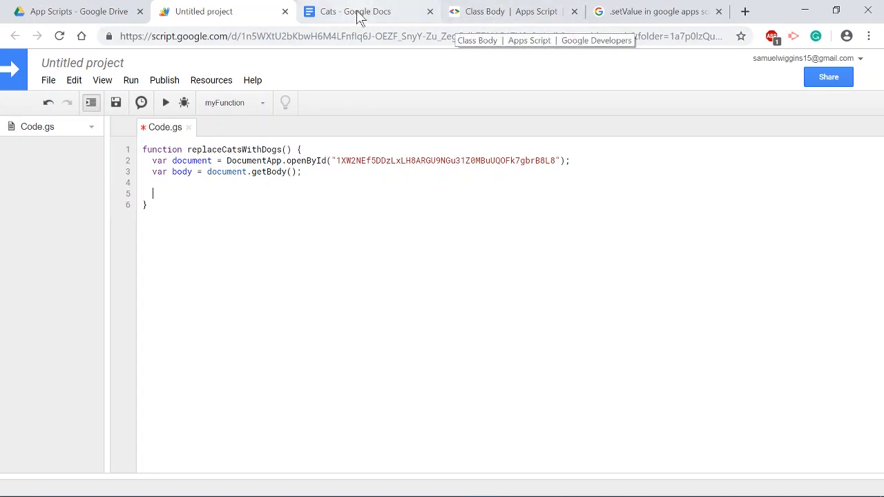
pyautogui.click(359, 12)
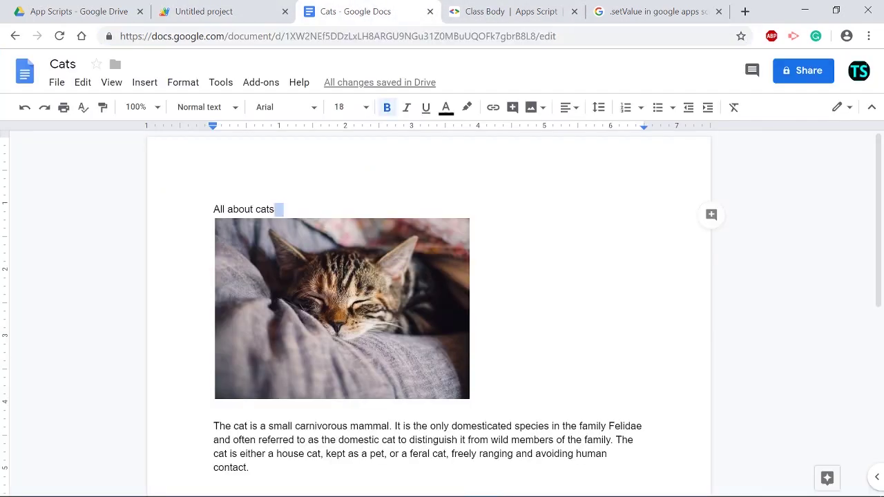
pyautogui.tripleClick(243, 209)
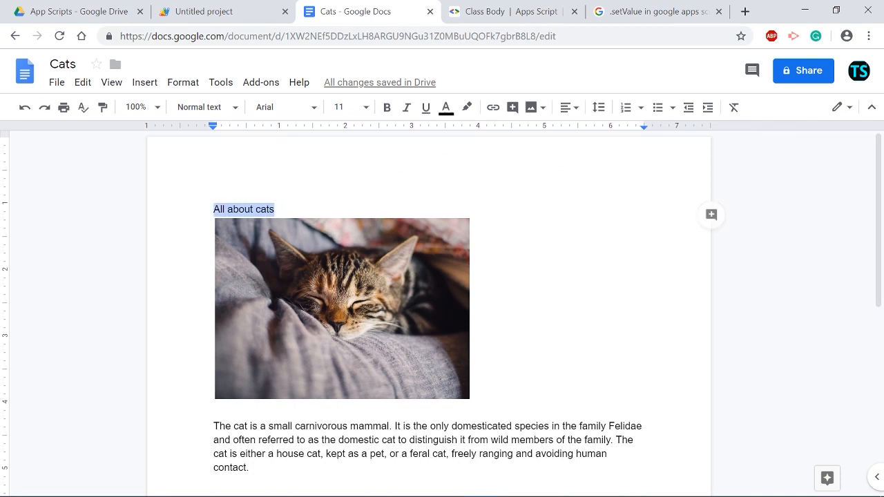
pyautogui.click(341, 308)
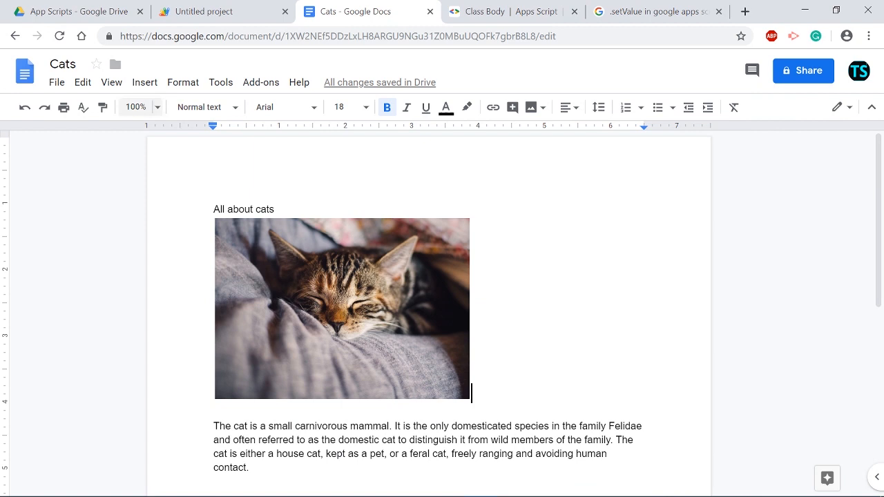
pyautogui.moveTo(214, 24)
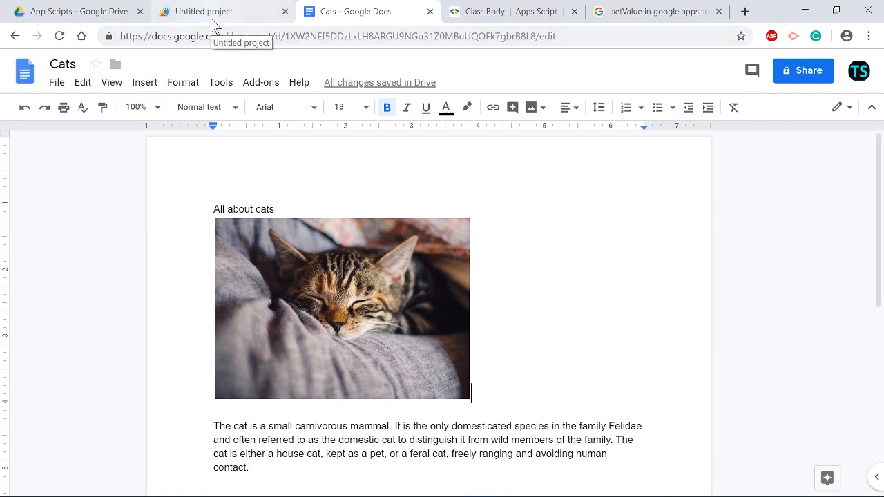
pyautogui.click(221, 12)
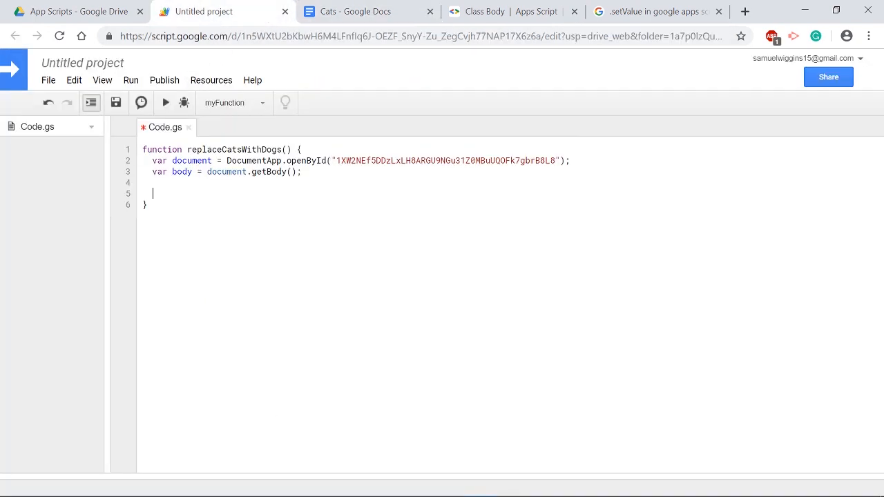
# Start a for loop with p running up to body.getParagraphs().length.
pyautogui.write('for (')
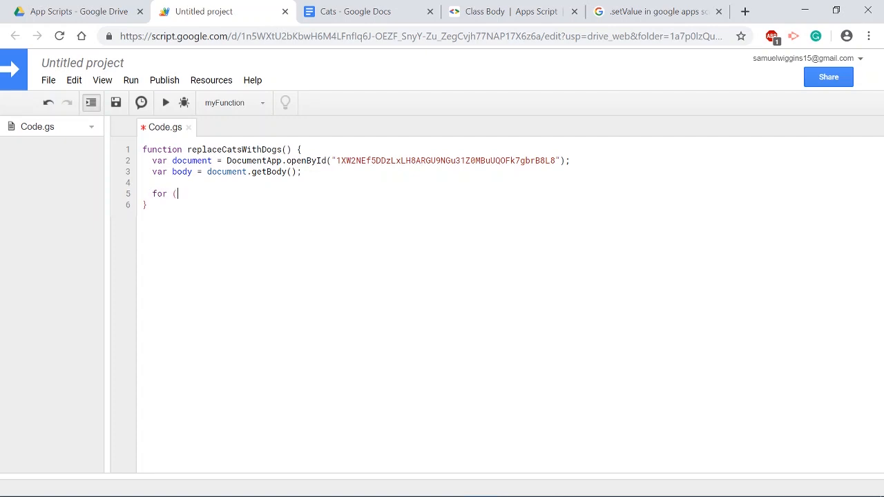
pyautogui.write('var p = 0; p <')
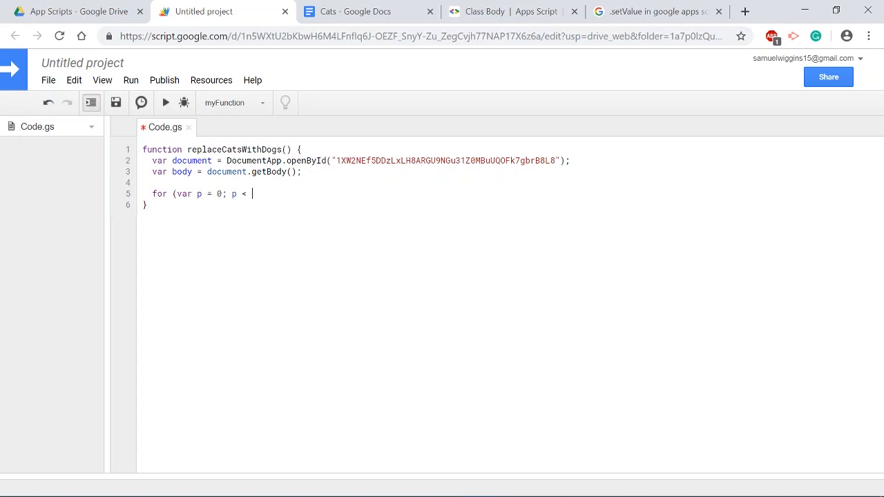
pyautogui.write('body.getParagraphs().length; p++) {')
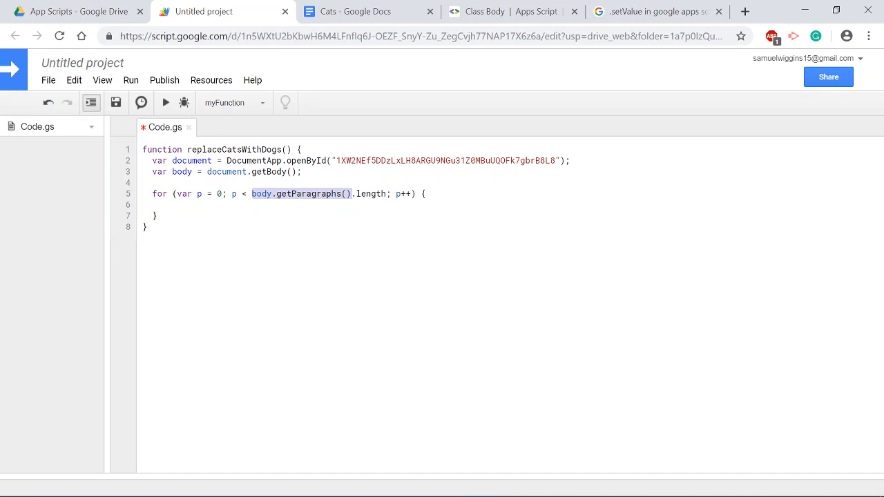
pyautogui.click(180, 205)
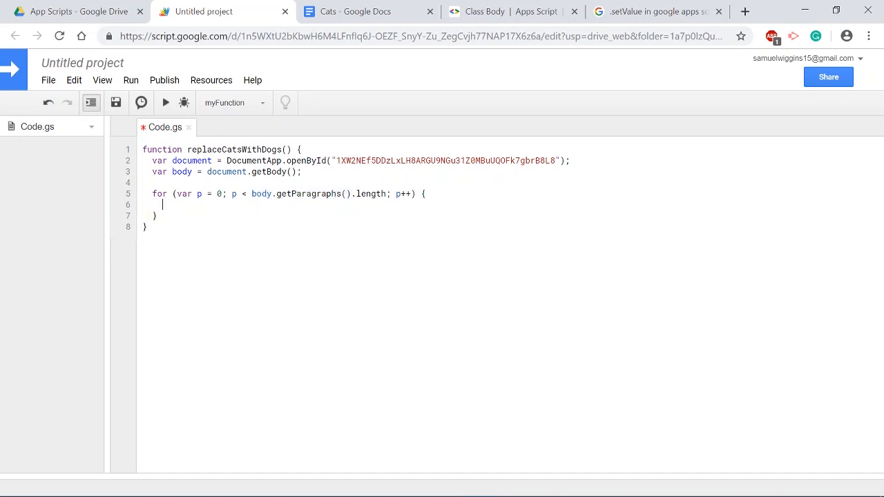
pyautogui.moveTo(228, 250)
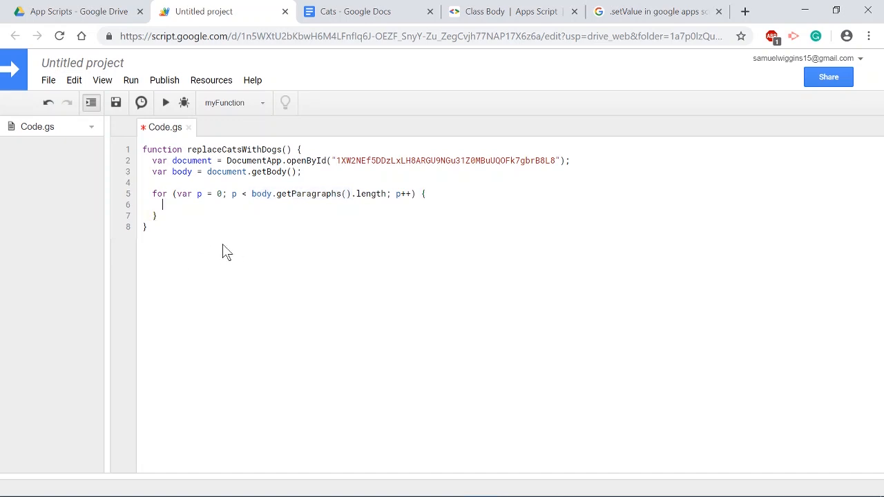
# Inside the loop, store each paragraph's text in var text using getText().
pyautogui.write('te')
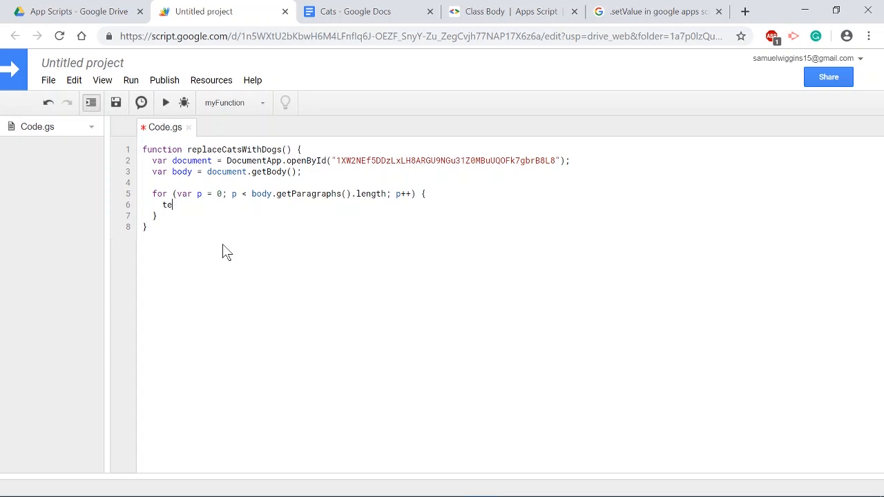
pyautogui.write('var text')
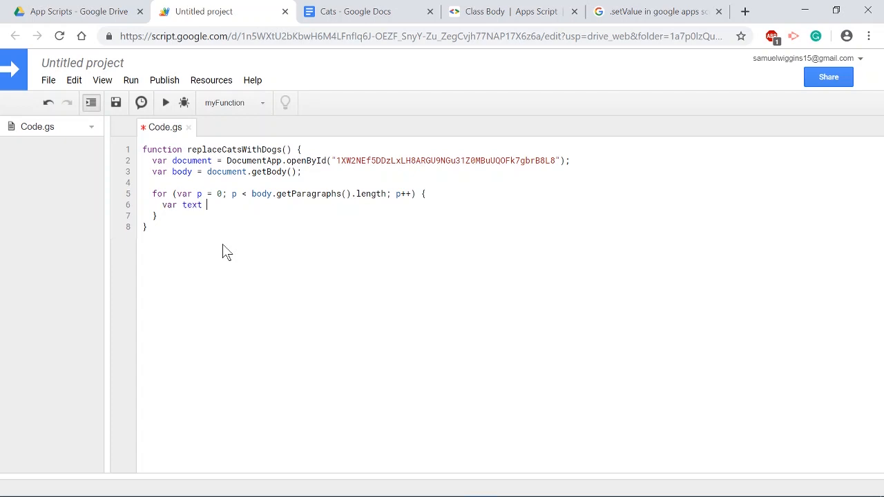
pyautogui.write('= body.getParagraphs()[p')
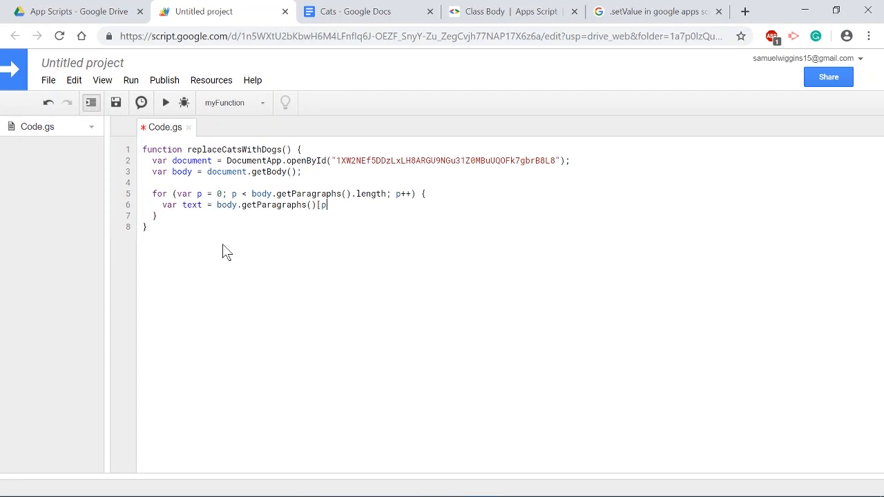
pyautogui.write('.getText();')
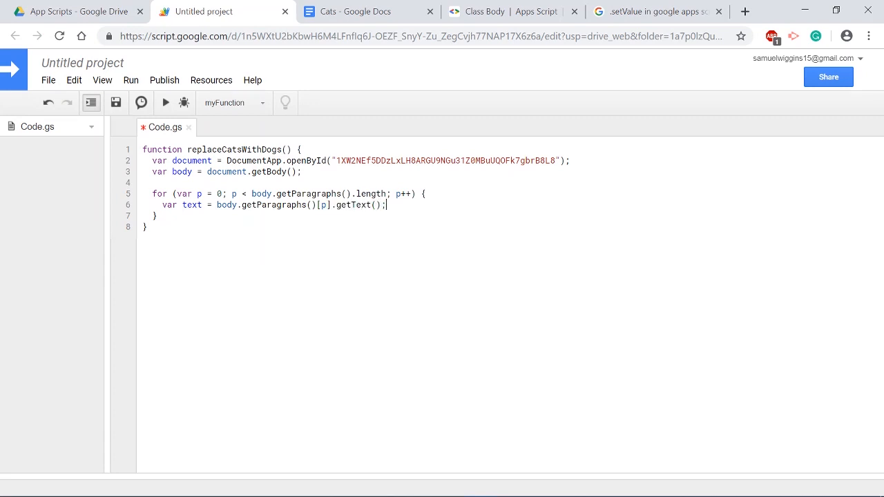
pyautogui.click(316, 205)
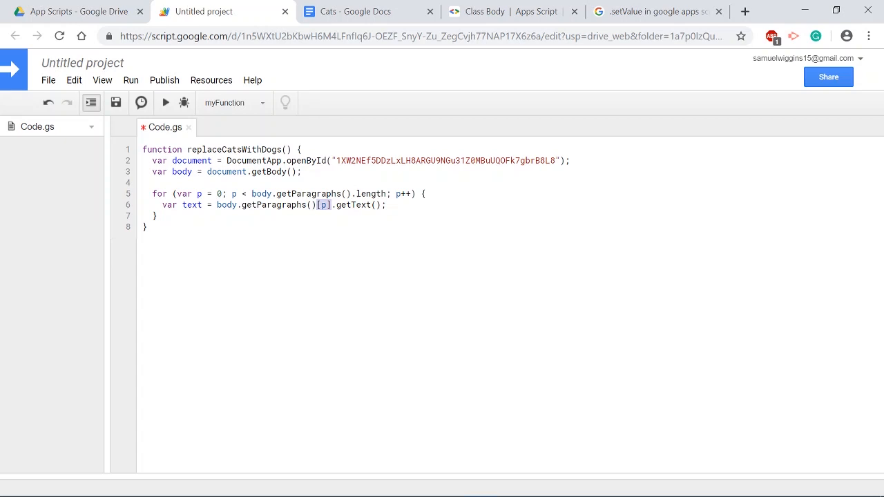
pyautogui.click(324, 205)
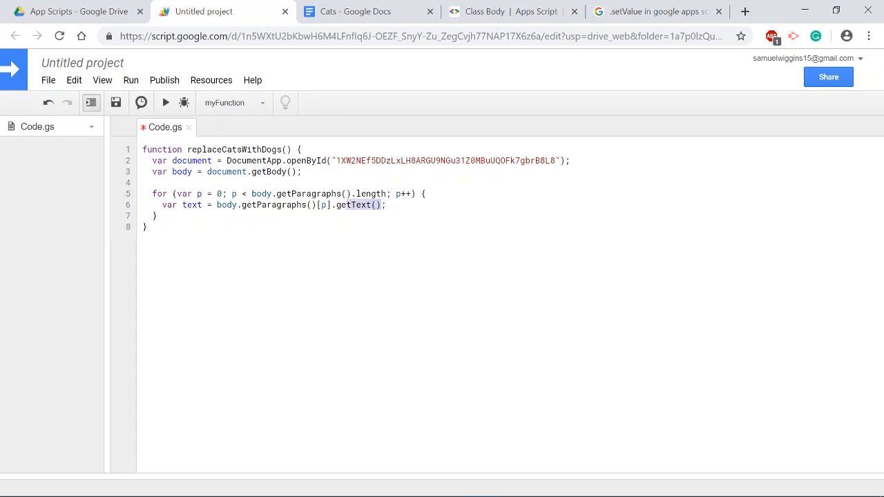
pyautogui.press('Return')
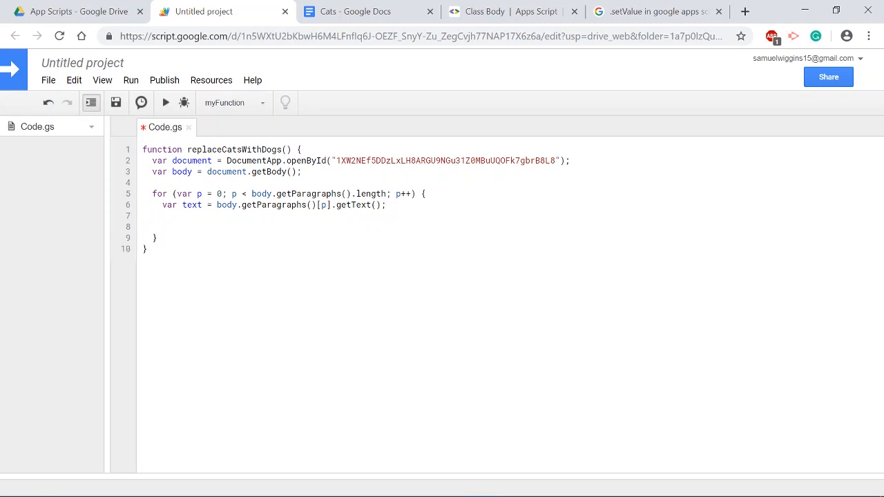
# Add an inner loop over text.length with if (text.substr(i, 3) == "cat").
pyautogui.write('for (var i')
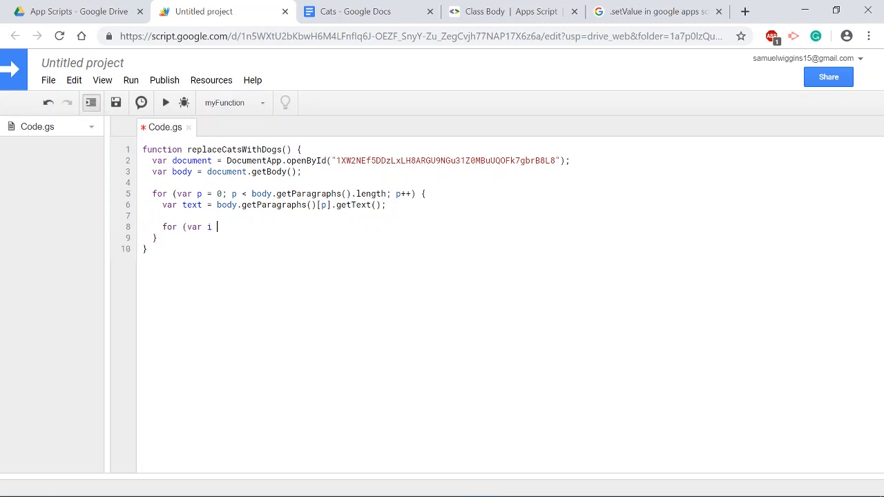
pyautogui.write('= 0; i < text.length; i++) {')
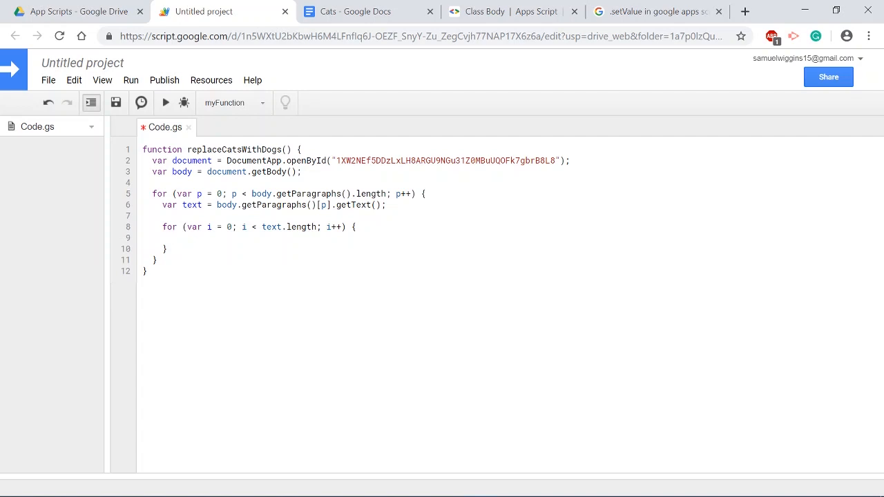
pyautogui.write('if')
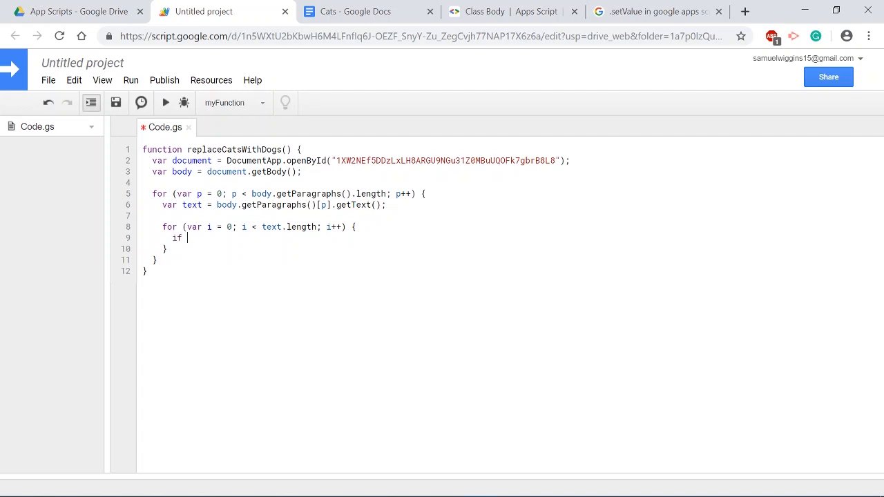
pyautogui.write('(text.substr(')
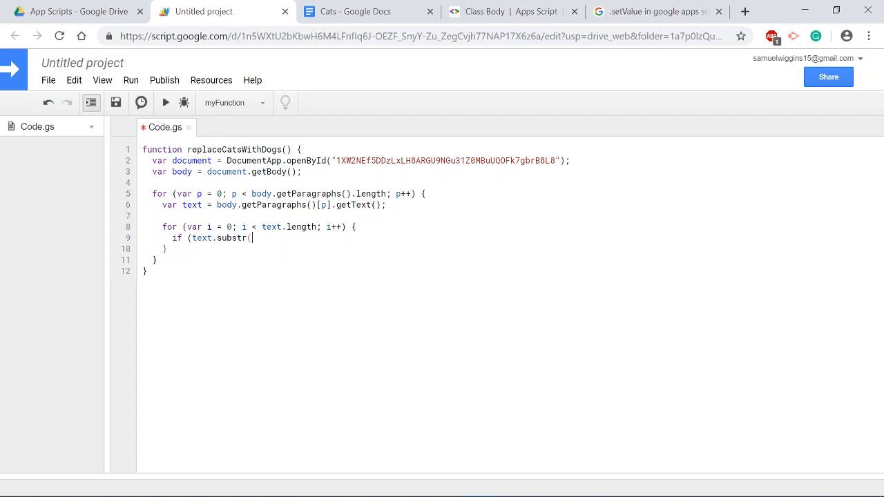
pyautogui.write('i, 3')
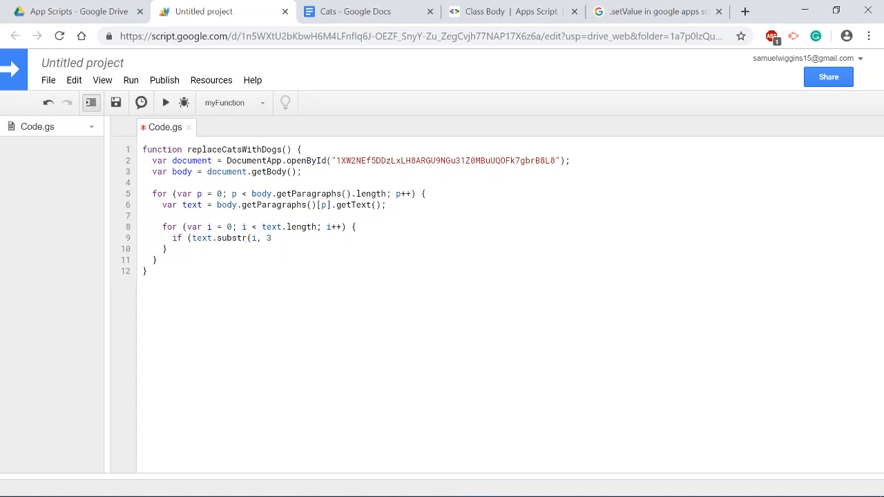
pyautogui.write('==')
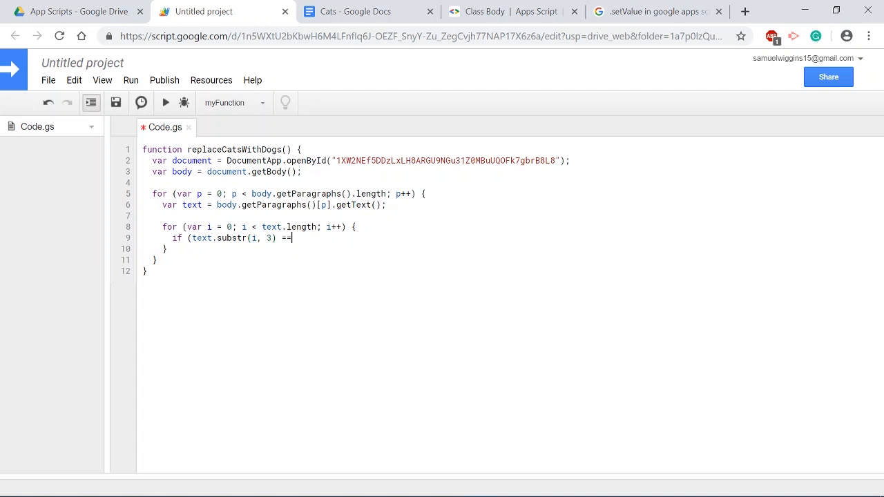
pyautogui.write('"dog"')
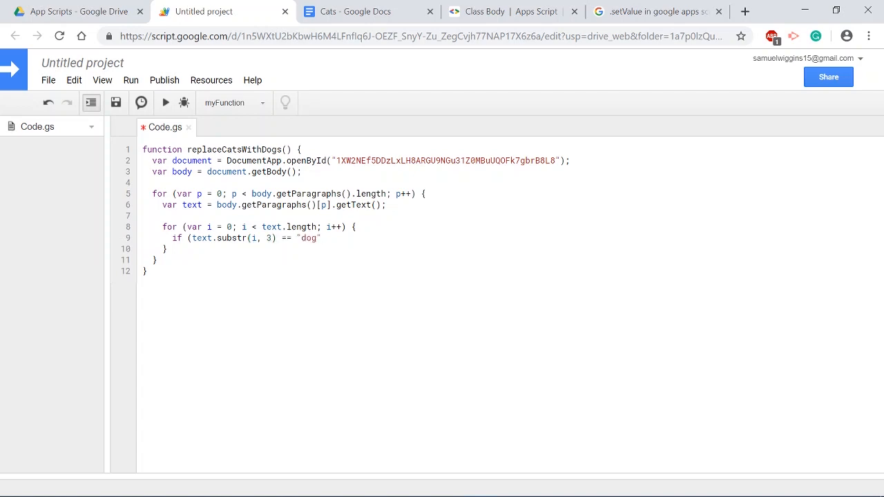
pyautogui.write('cat')
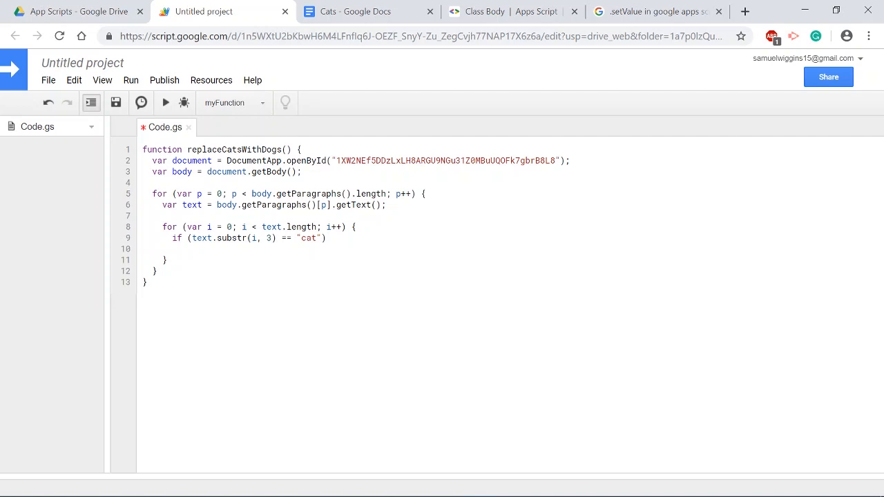
# Remove the half-written text.substr(i, 3) = "dog" line to make way for a setSubstrAt helper.
pyautogui.write('text.substr')
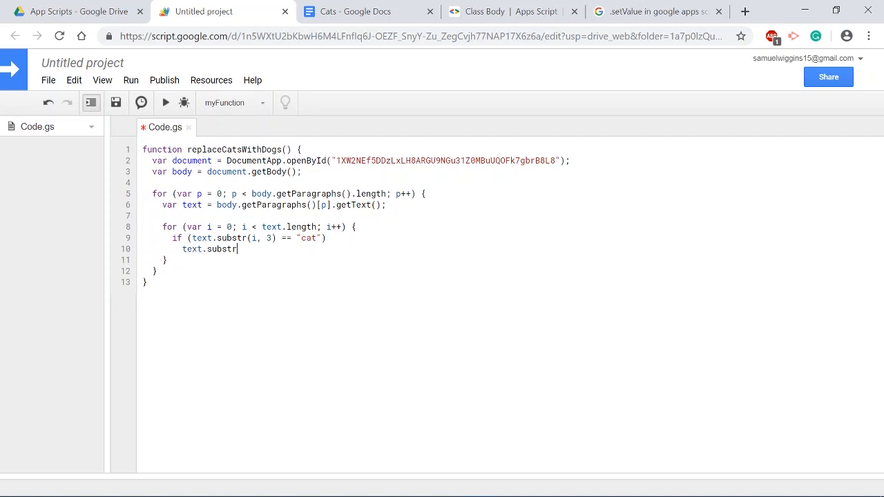
pyautogui.write('(i,')
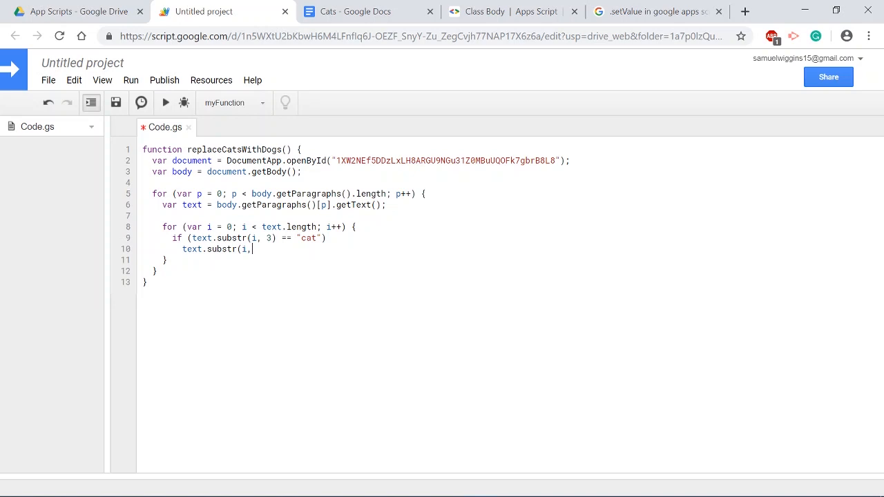
pyautogui.write('3)')
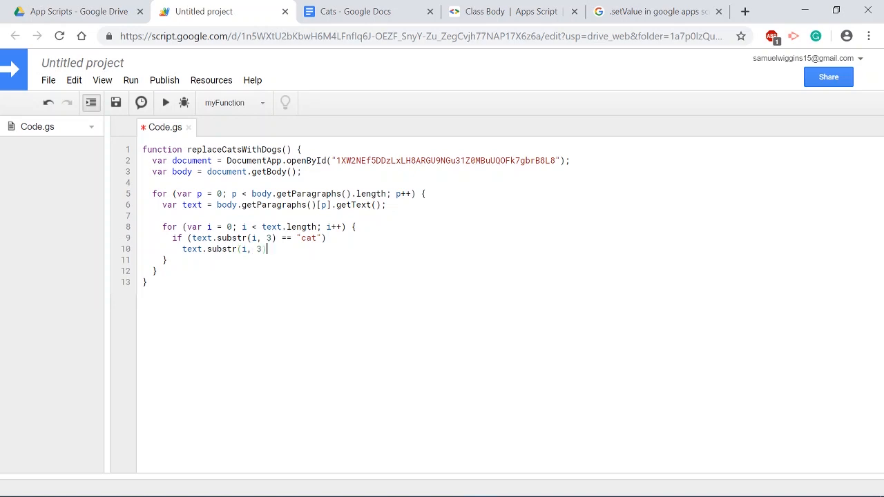
pyautogui.write('= d')
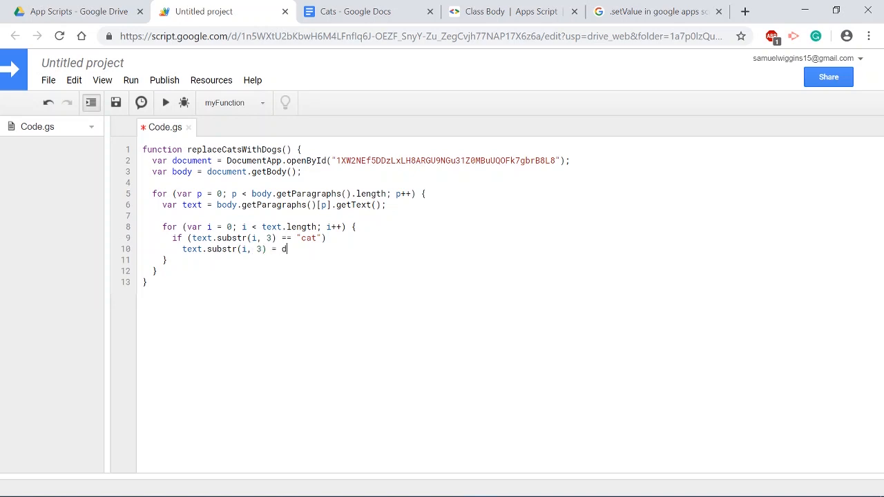
pyautogui.write('og"')
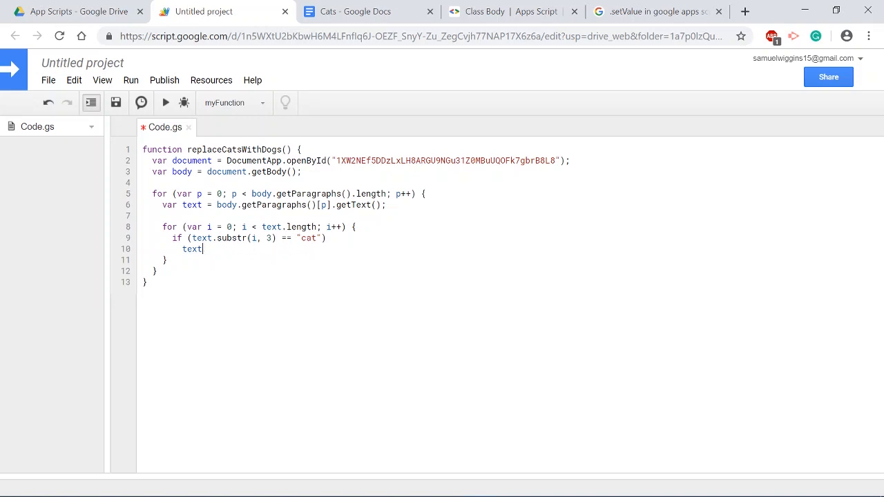
pyautogui.press('Backspace')
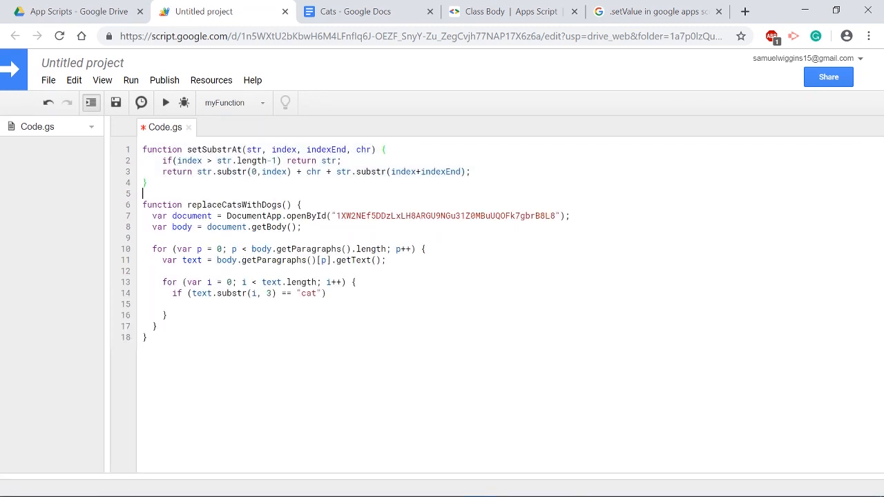
# Call setSubstrAt(text, i, 3, "dog") on matches and write text back with setText.
pyautogui.write('s')
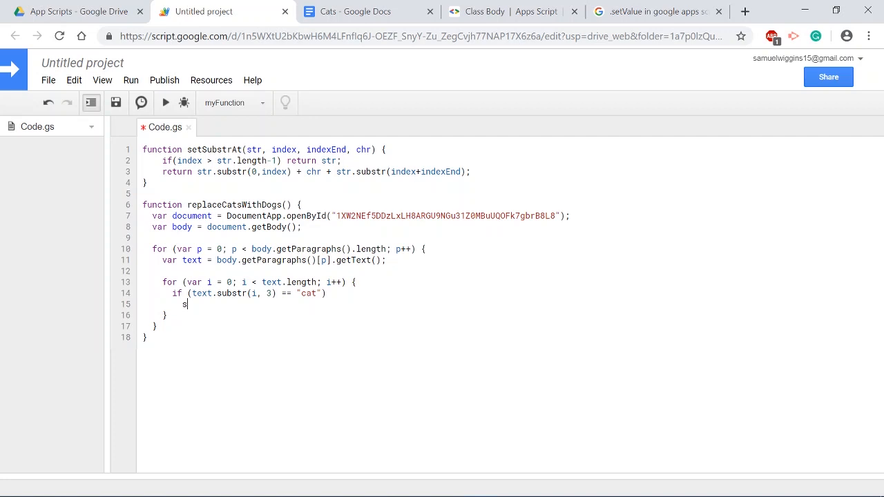
pyautogui.write('etSubstr')
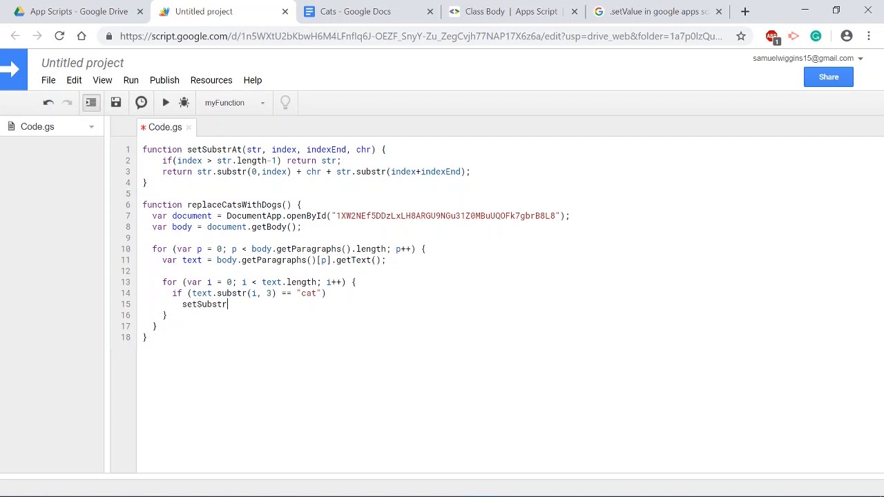
pyautogui.write('At(')
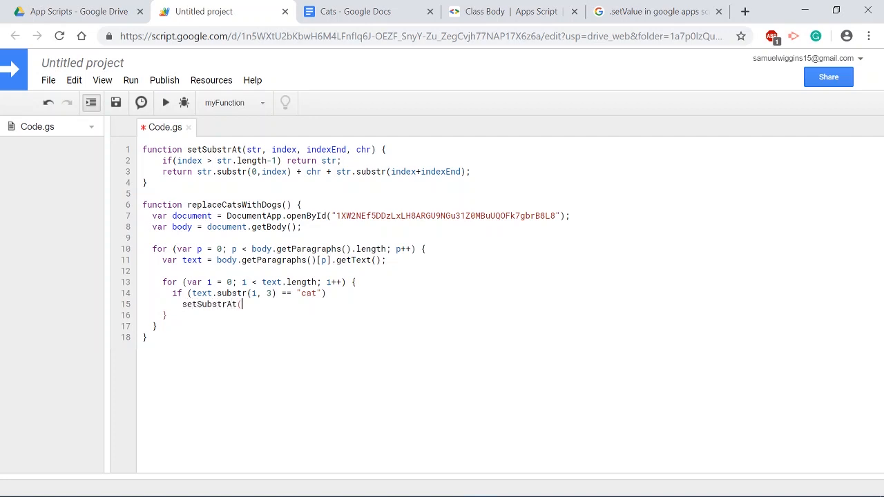
pyautogui.write('text,')
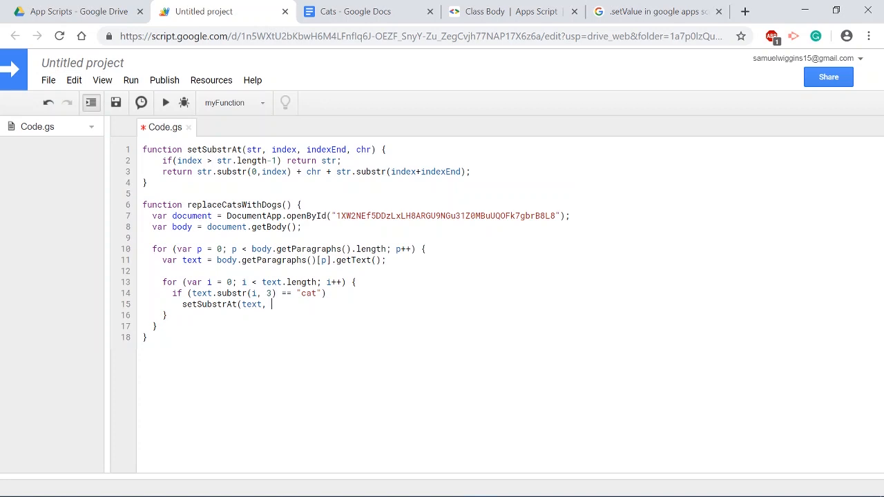
pyautogui.write('i,')
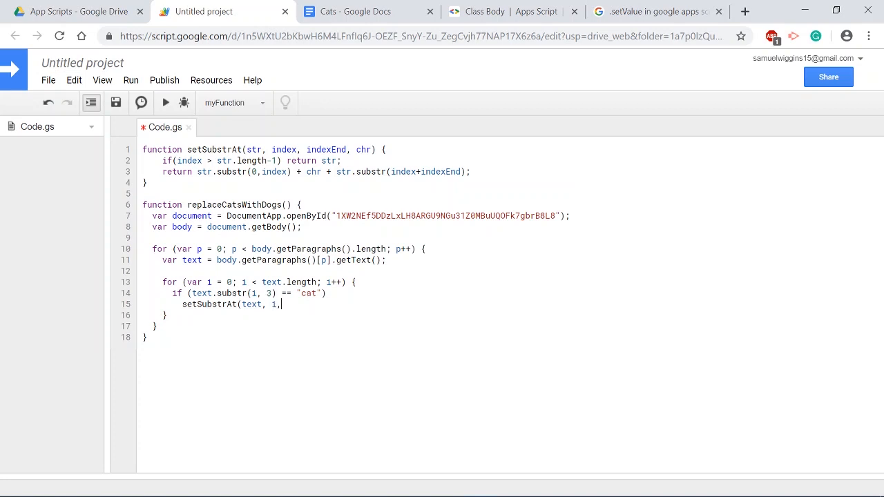
pyautogui.write('33')
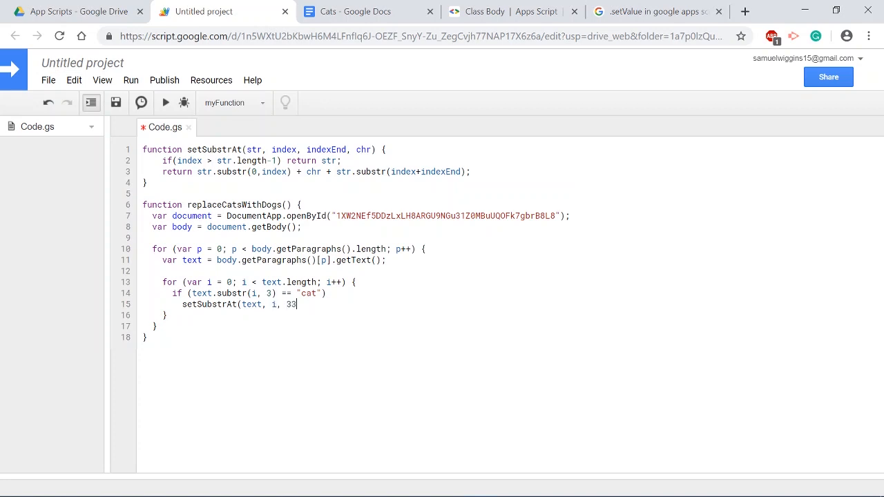
pyautogui.write('3, "do')
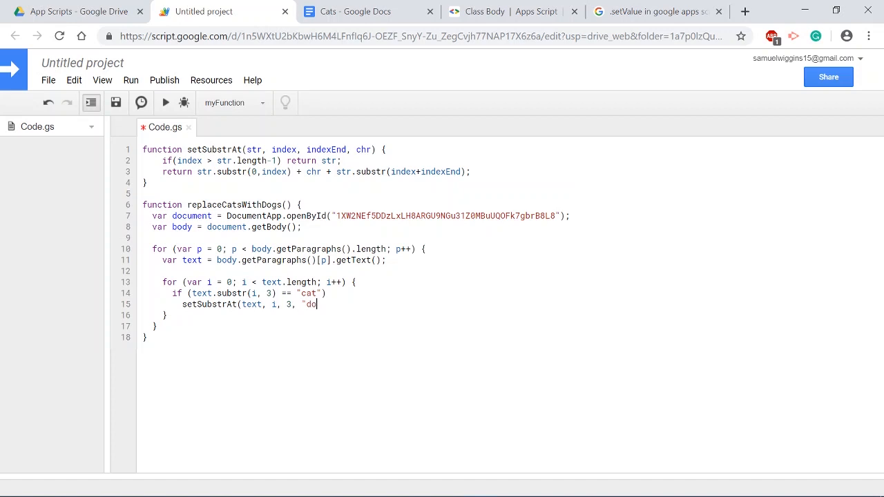
pyautogui.write('g");')
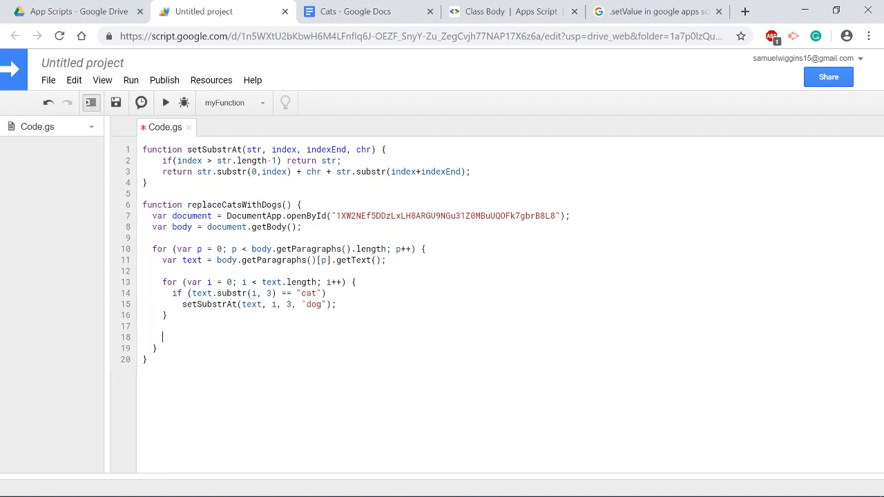
pyautogui.write('body.getParagraphs()[p].setText(text);')
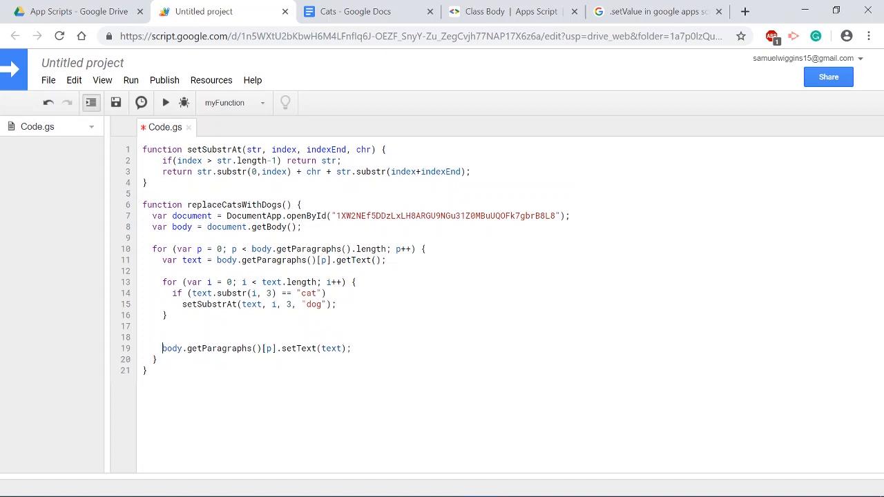
pyautogui.click(366, 11)
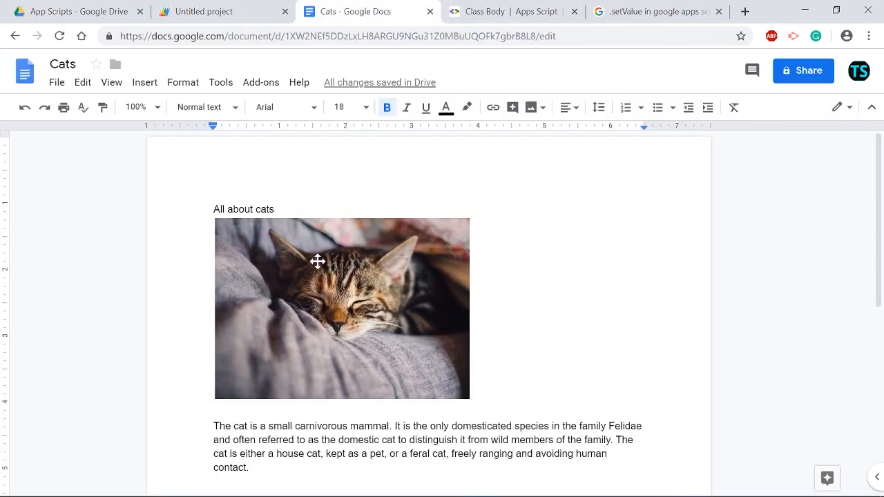
pyautogui.click(341, 308)
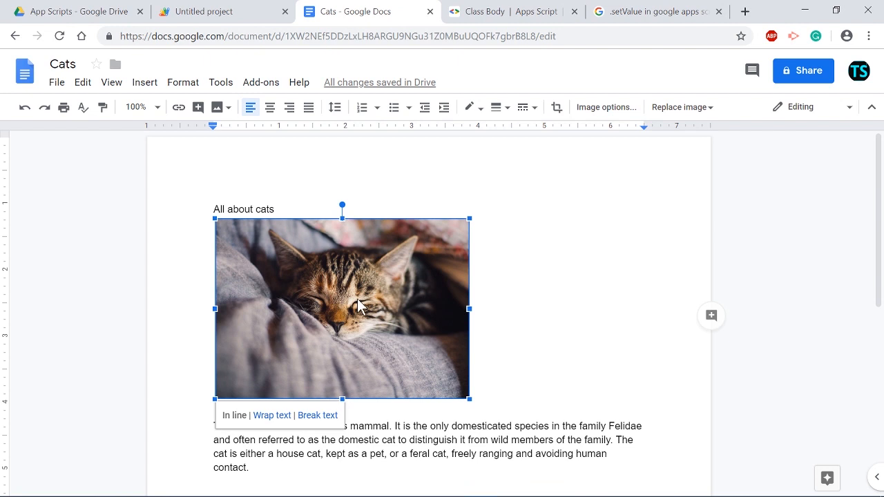
pyautogui.moveTo(373, 261)
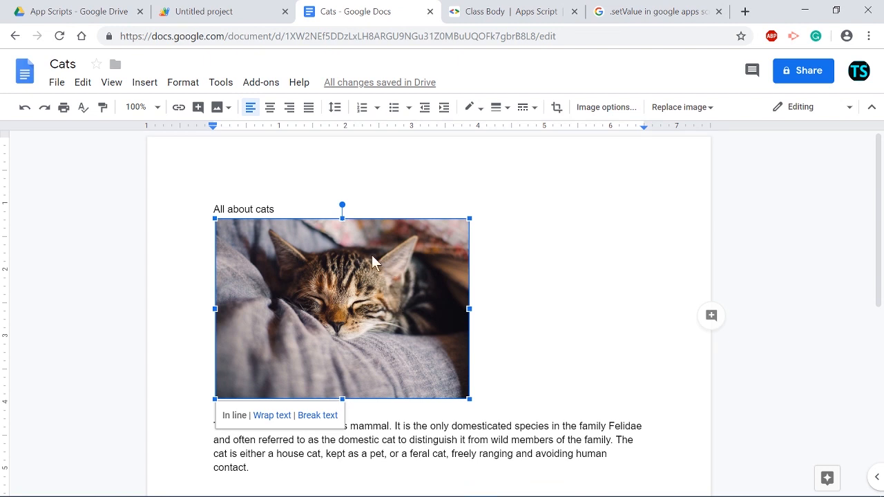
pyautogui.moveTo(335, 276)
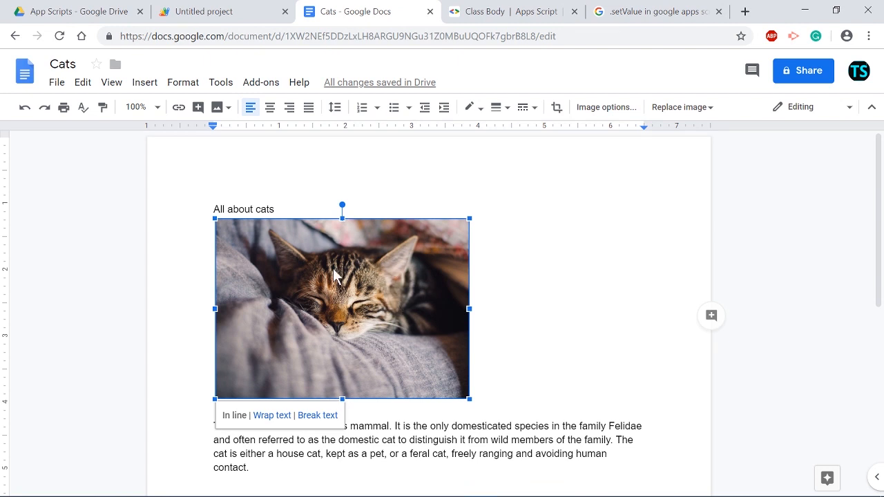
pyautogui.moveTo(404, 321)
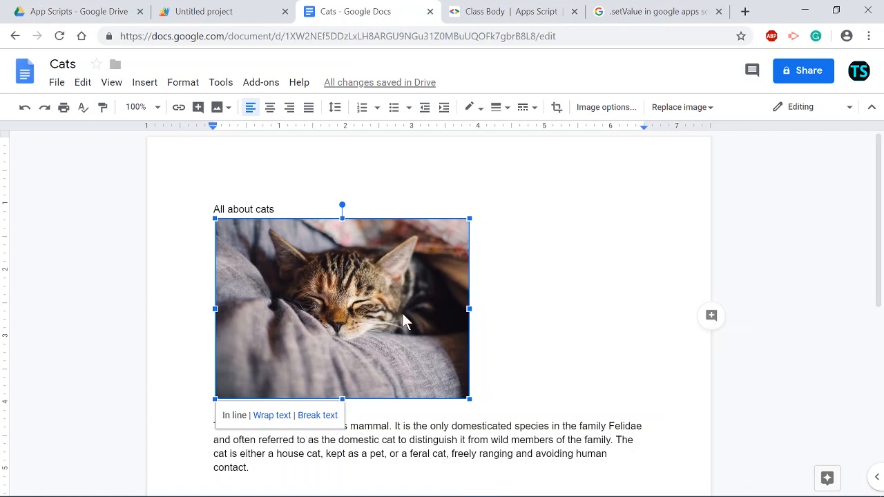
pyautogui.click(223, 11)
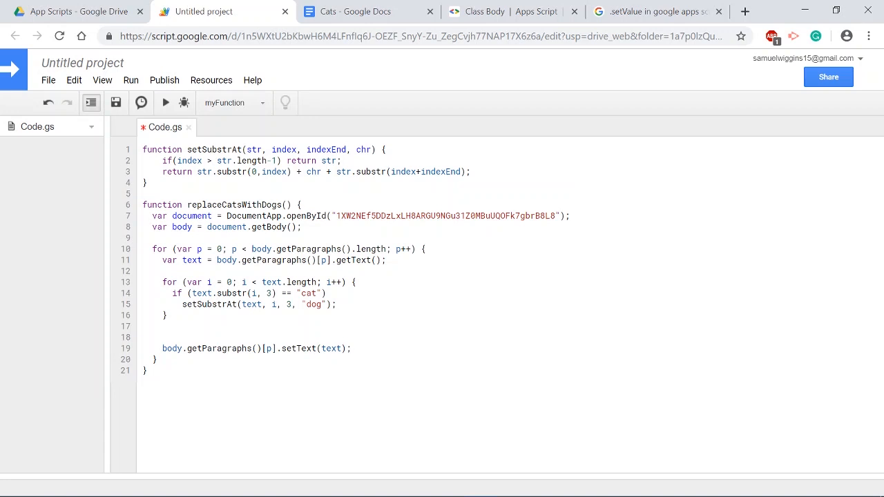
# Guard the setText call with if (text != "") so empty paragraphs are skipped.
pyautogui.write('if (')
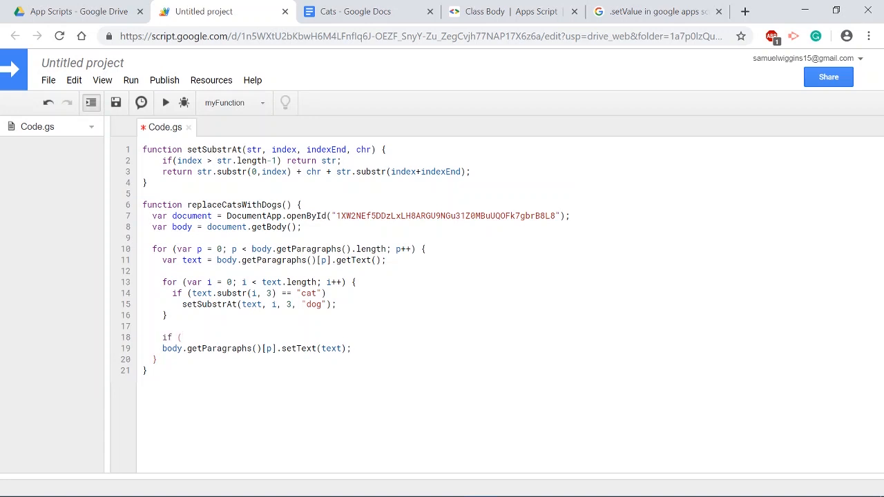
pyautogui.write('text !=')
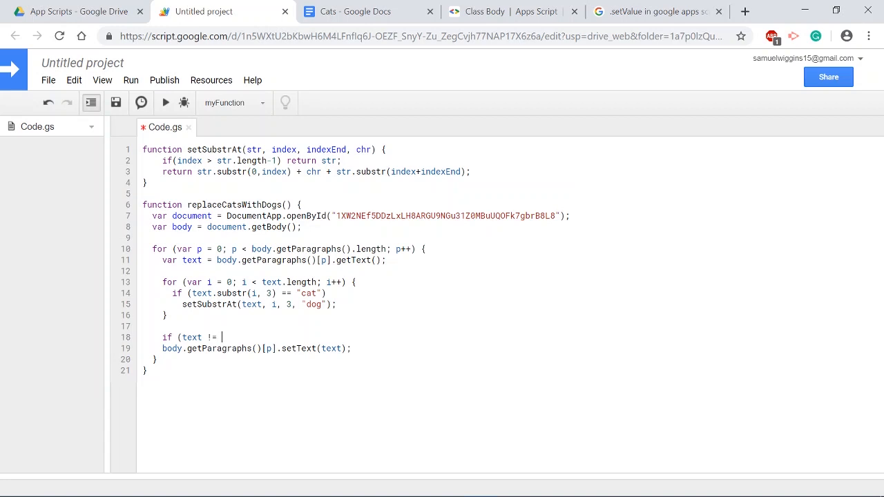
pyautogui.write('""')
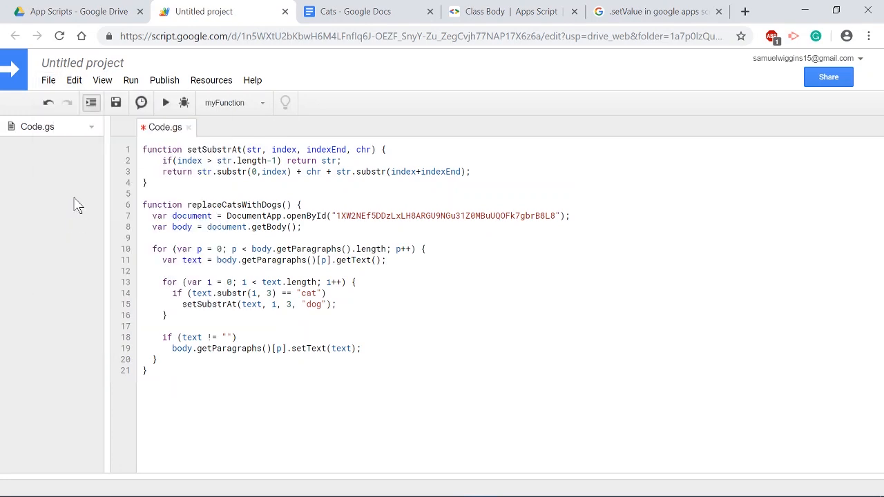
# Rename the Untitled project to 'Replace Cats With Dogs' and confirm.
pyautogui.click(82, 63)
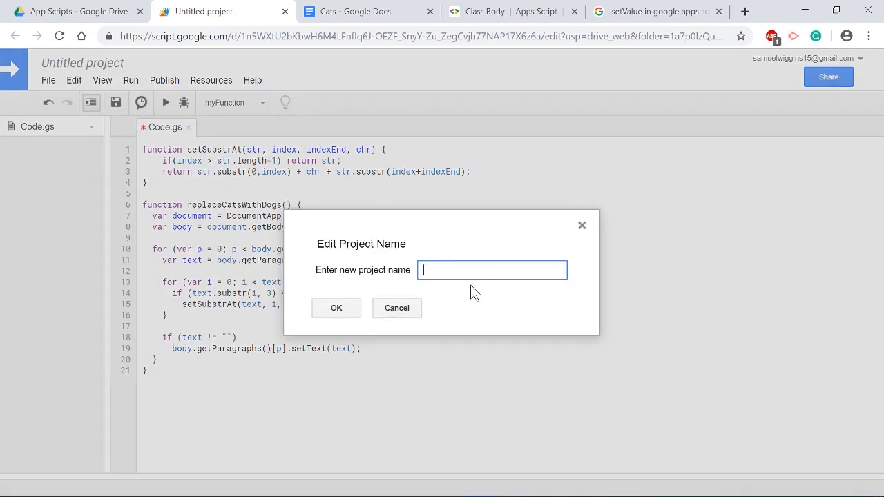
pyautogui.write('Replace Cat')
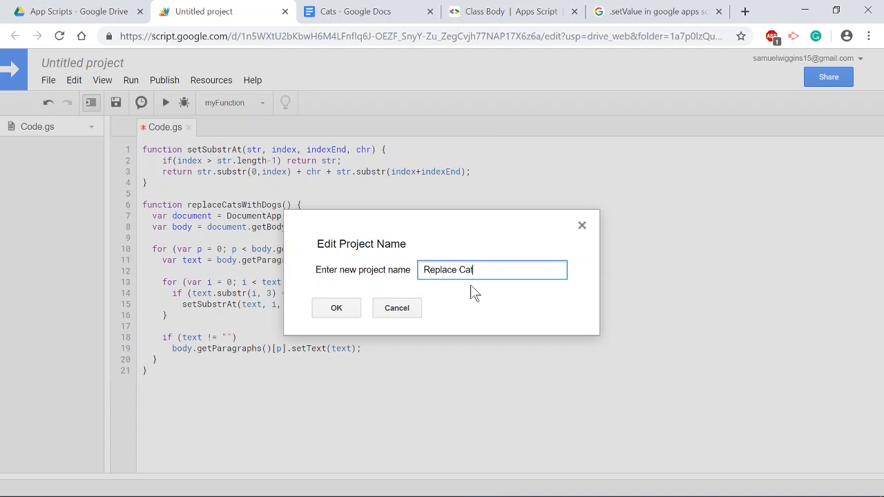
pyautogui.write('s With Dogs')
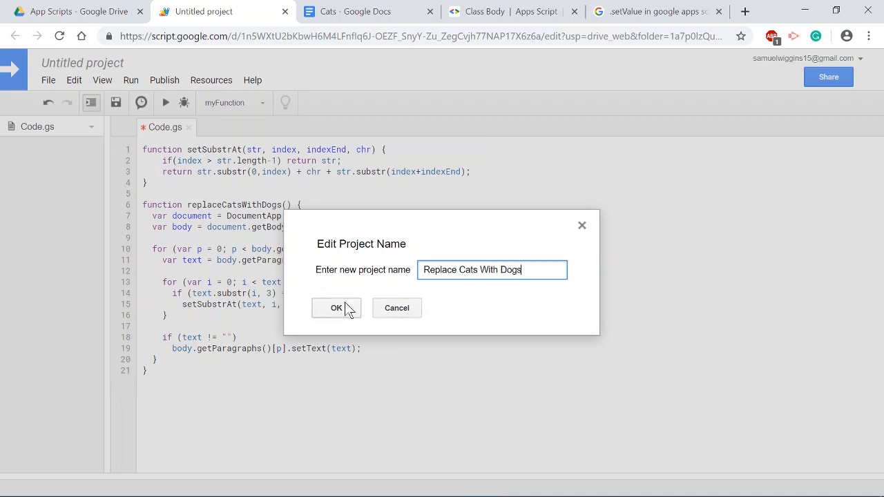
pyautogui.click(336, 307)
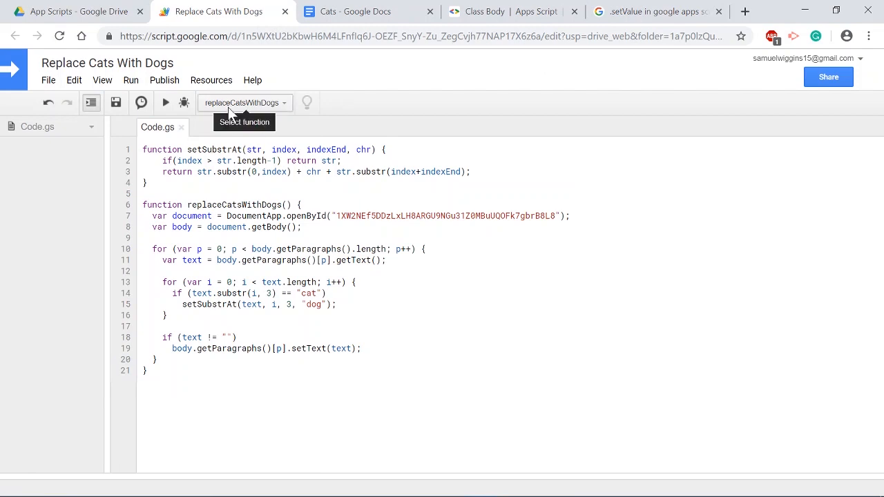
# Run replaceCatsWithDogs to trigger authorization and start reviewing its required permissions.
pyautogui.click(165, 102)
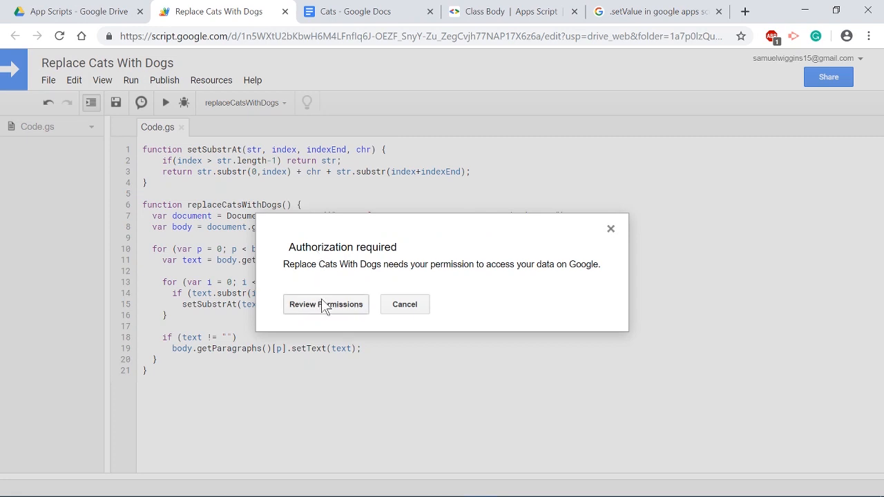
pyautogui.moveTo(317, 311)
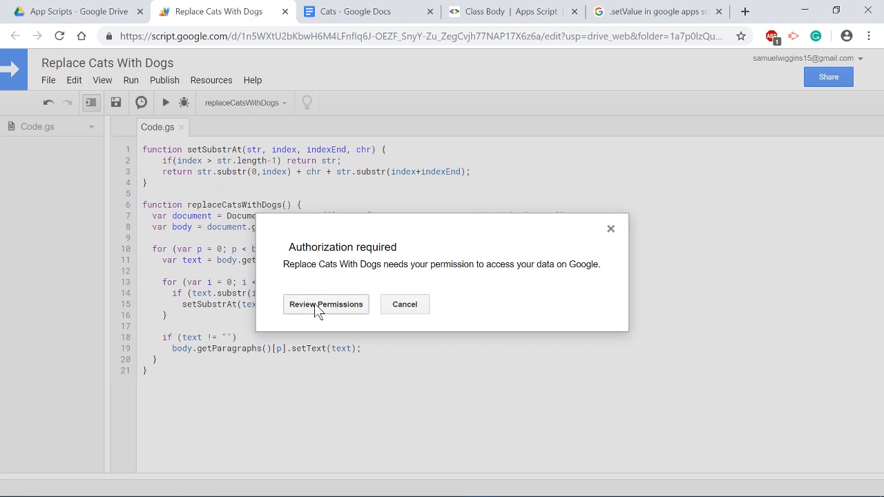
pyautogui.click(326, 303)
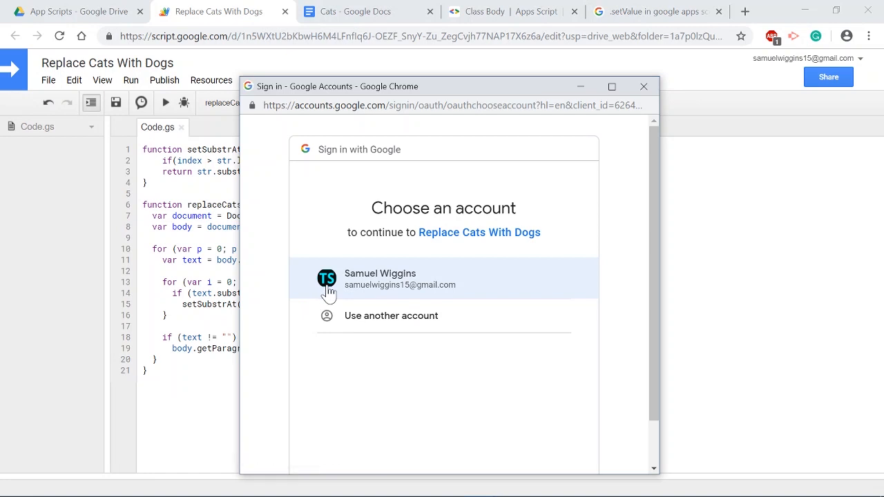
# Choose the account, proceed past the unverified-app warning, and allow Google Docs access.
pyautogui.click(443, 278)
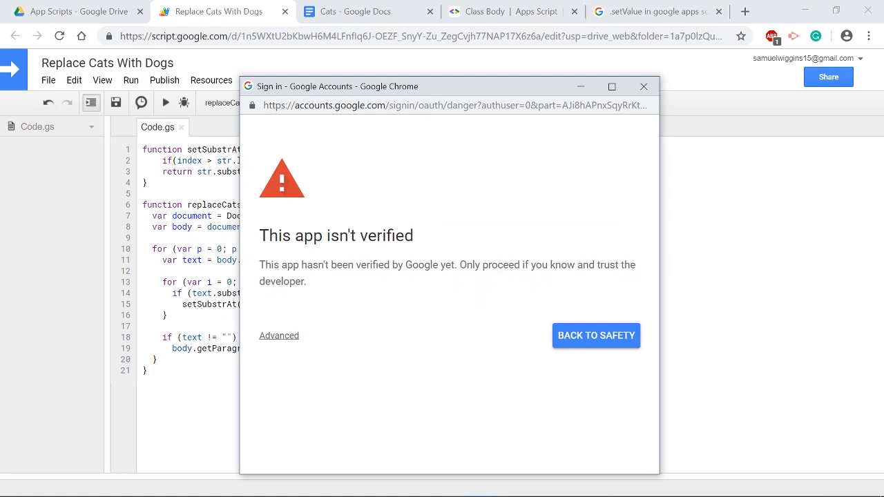
pyautogui.moveTo(509, 266)
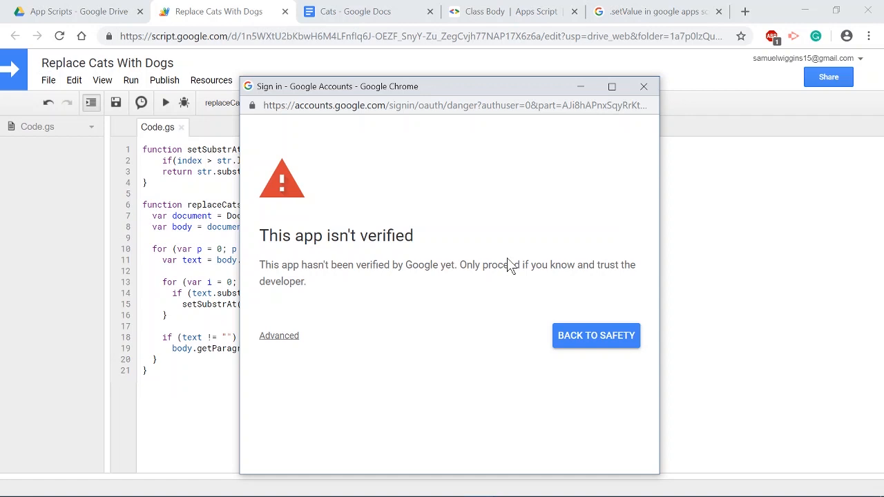
pyautogui.moveTo(279, 336)
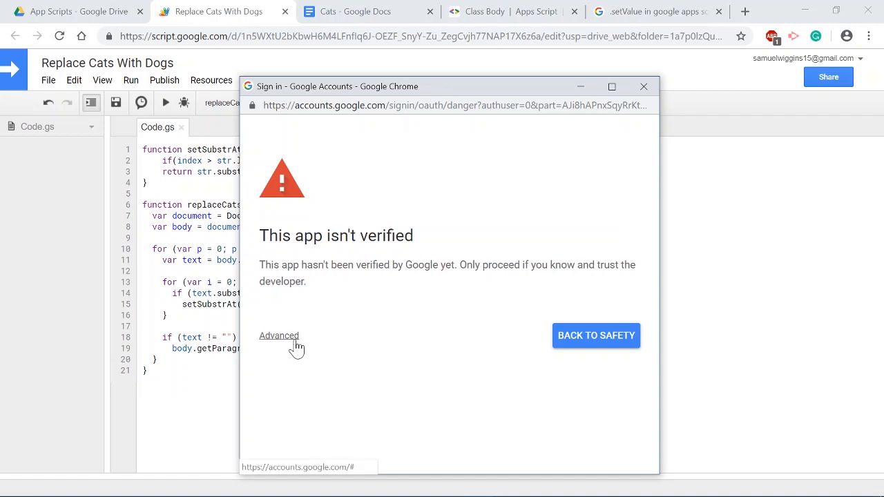
pyautogui.moveTo(287, 345)
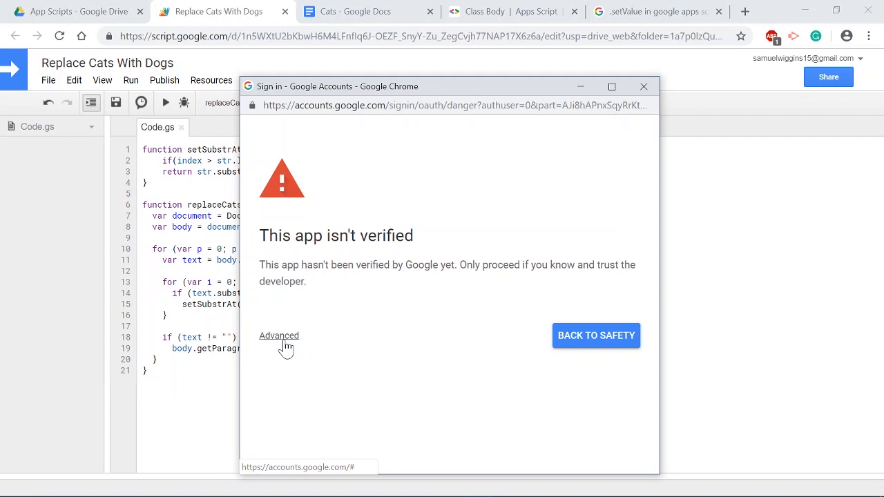
pyautogui.click(279, 335)
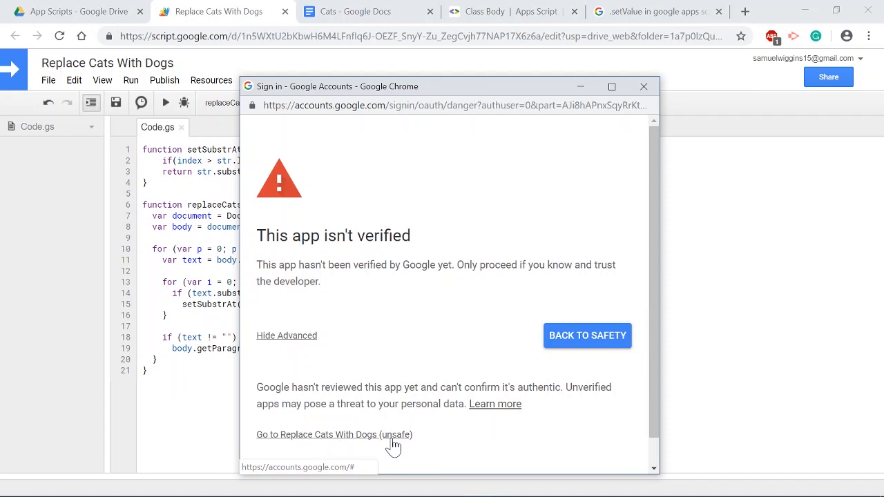
pyautogui.click(334, 434)
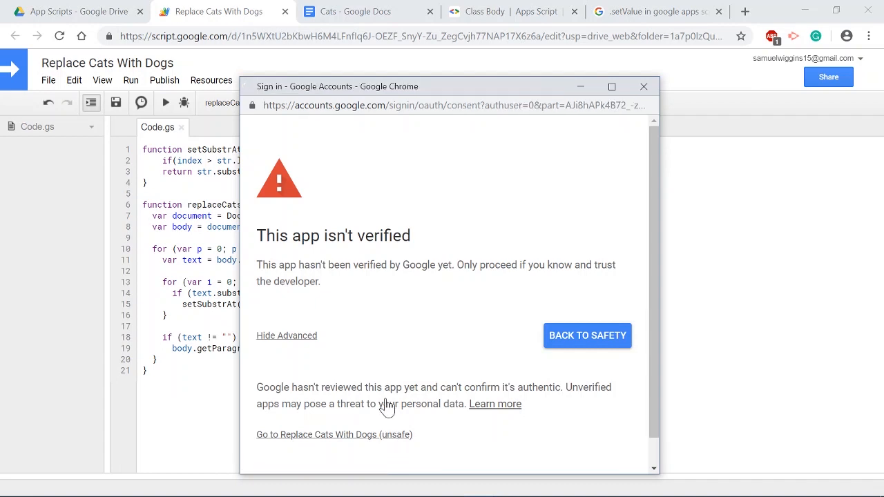
pyautogui.click(334, 434)
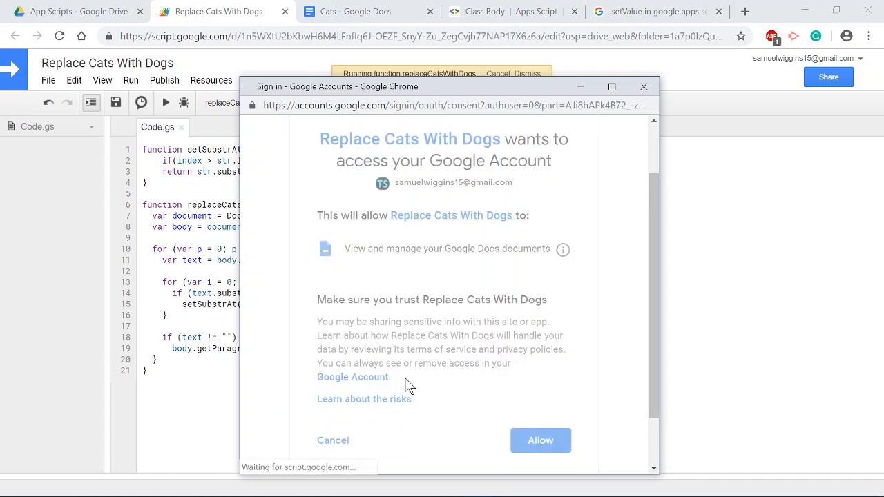
pyautogui.click(540, 439)
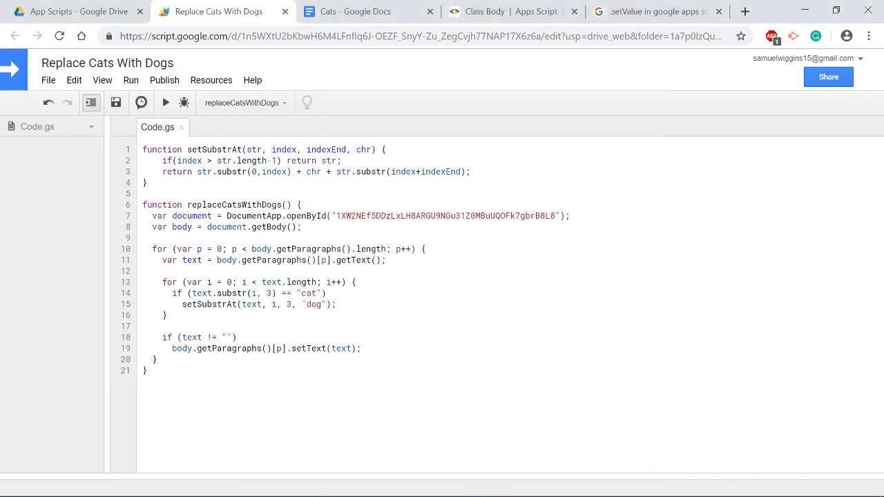
# Run the authorized replaceCatsWithDogs function and switch to the Cats document.
pyautogui.click(351, 149)
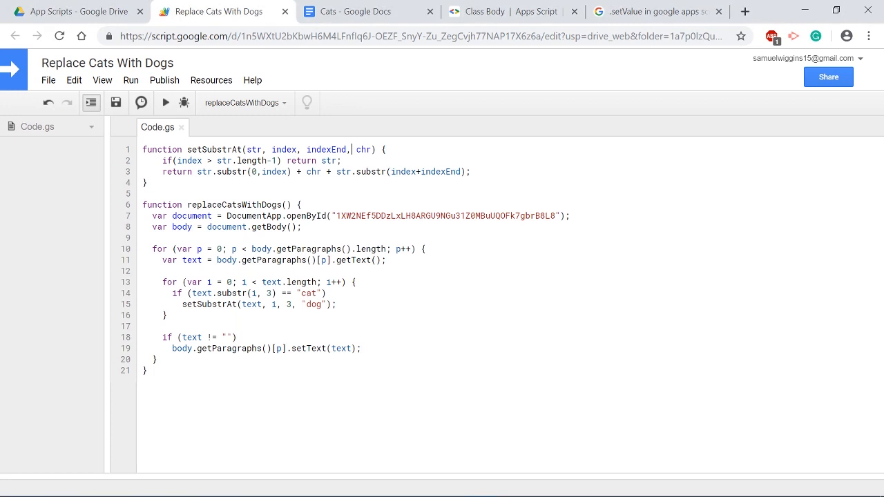
pyautogui.click(165, 102)
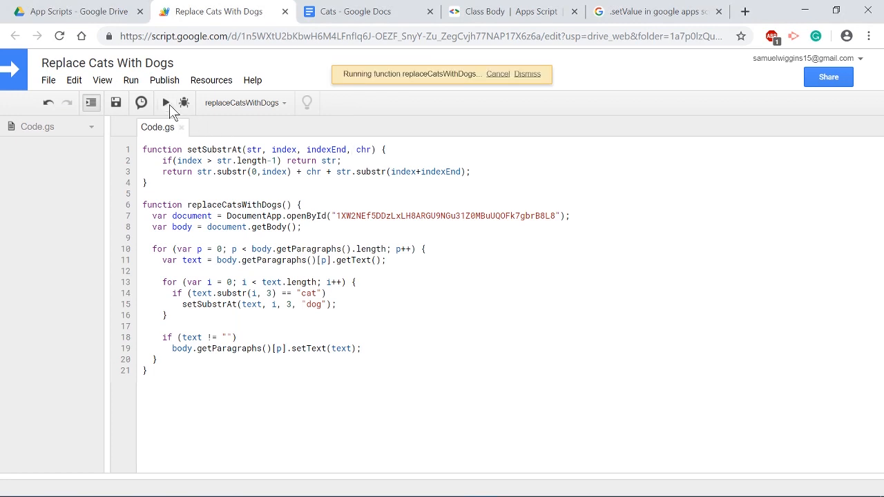
pyautogui.click(526, 74)
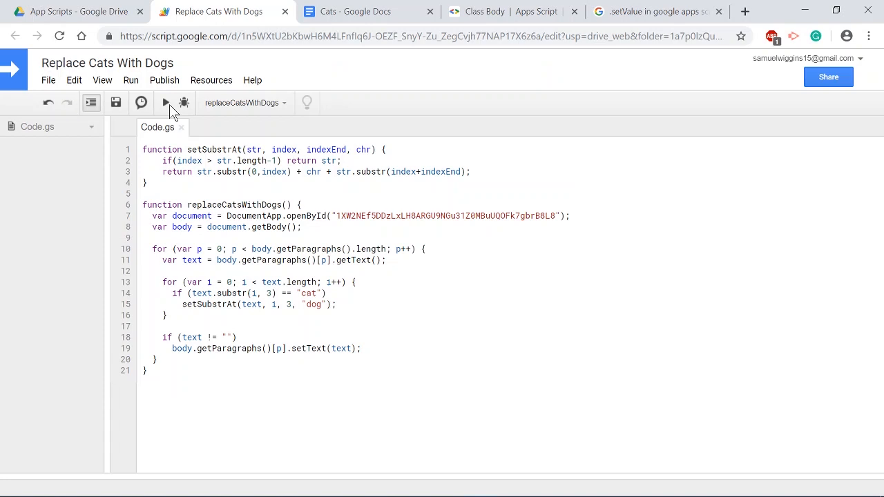
pyautogui.click(356, 12)
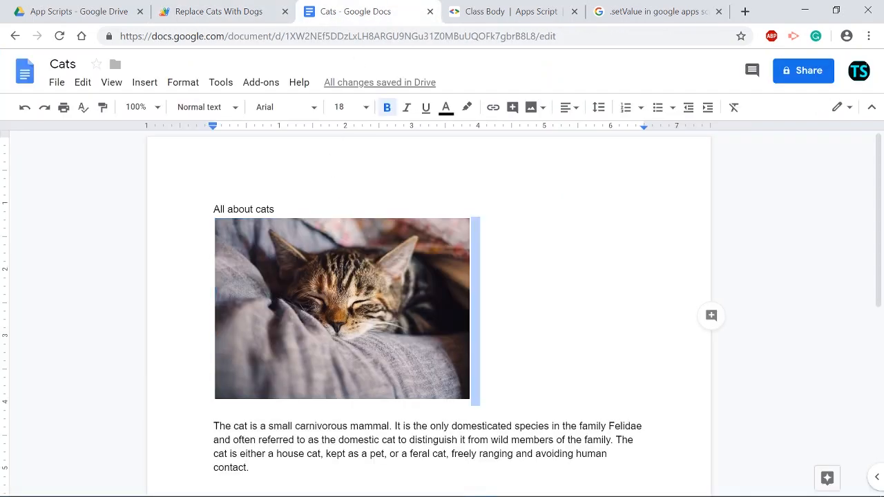
# Verify the Cats text still mentions cats, then return to the script project.
pyautogui.click(463, 426)
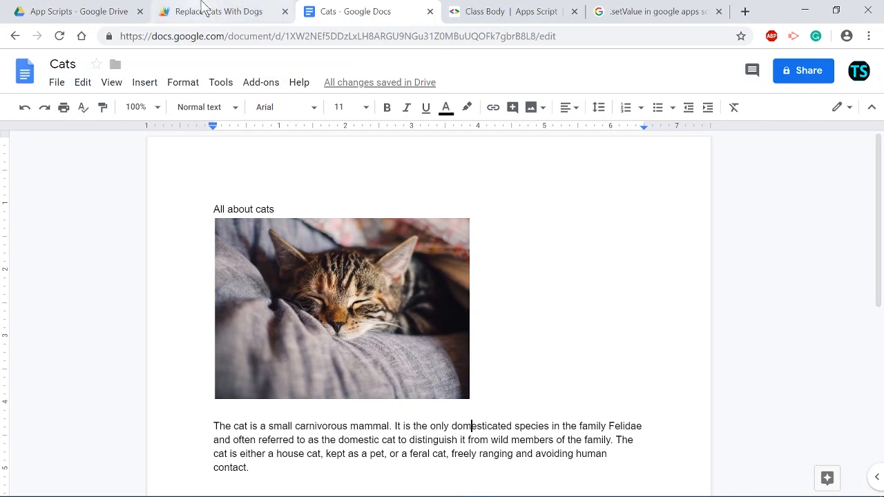
pyautogui.click(221, 11)
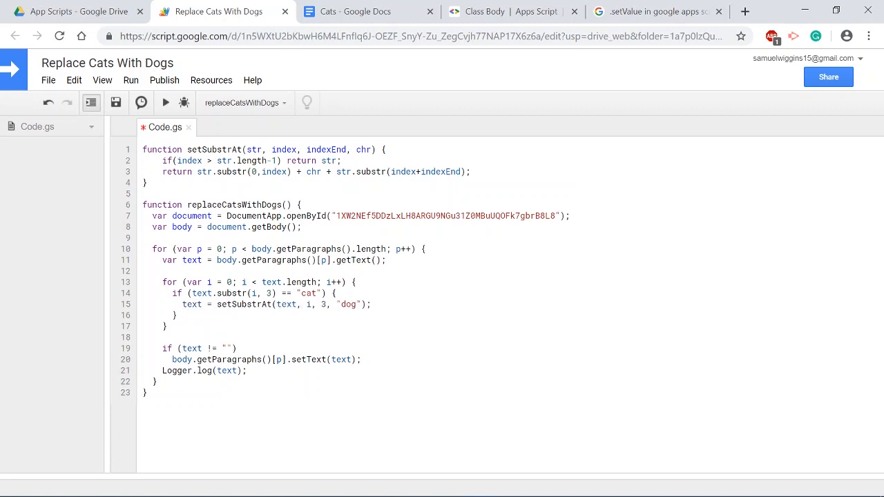
# Run the corrected replaceCatsWithDogs and view the Cats document, now about dogs.
pyautogui.click(182, 304)
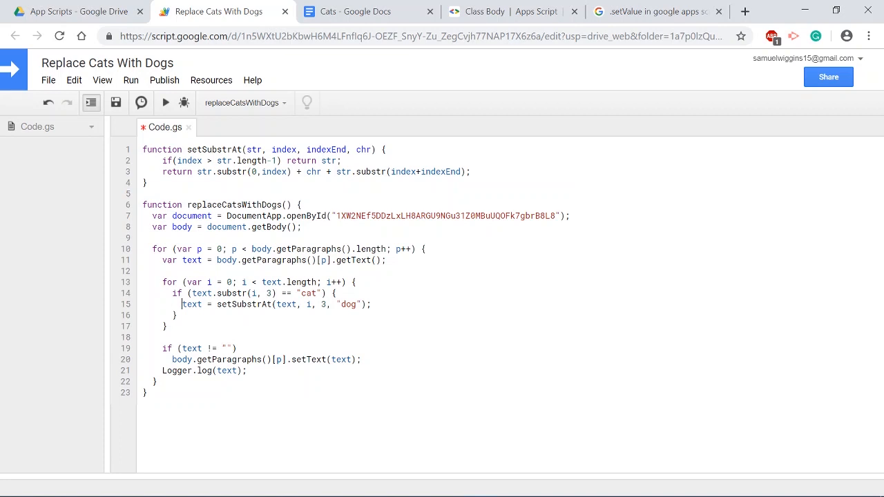
pyautogui.click(164, 102)
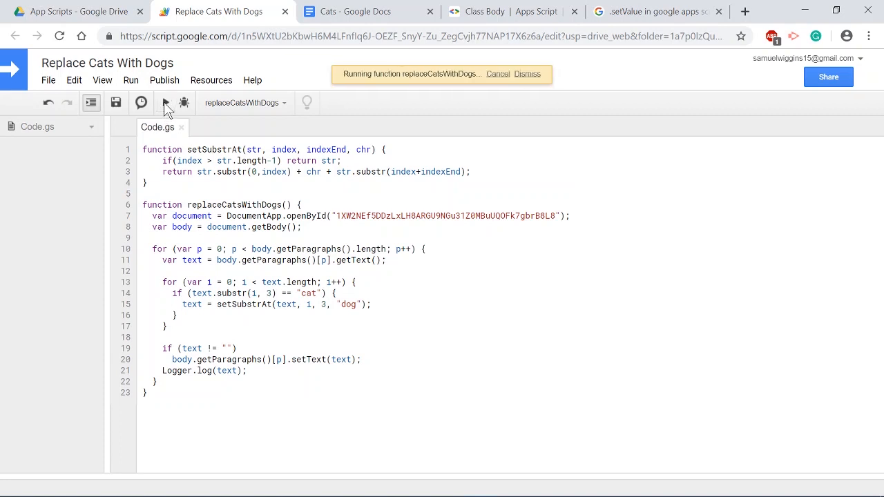
pyautogui.click(359, 11)
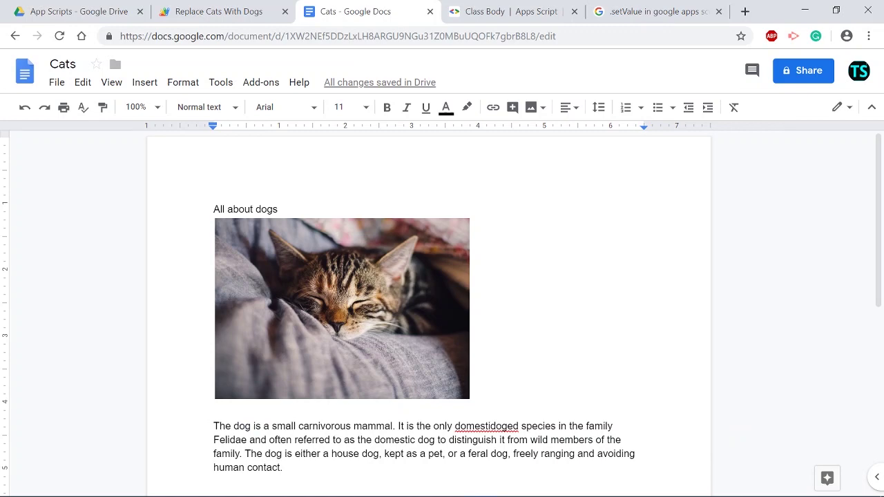
# Correct 'domestidoged' to 'domesticated', bold the 'All about dogs' title, and return to the script.
pyautogui.doubleClick(425, 439)
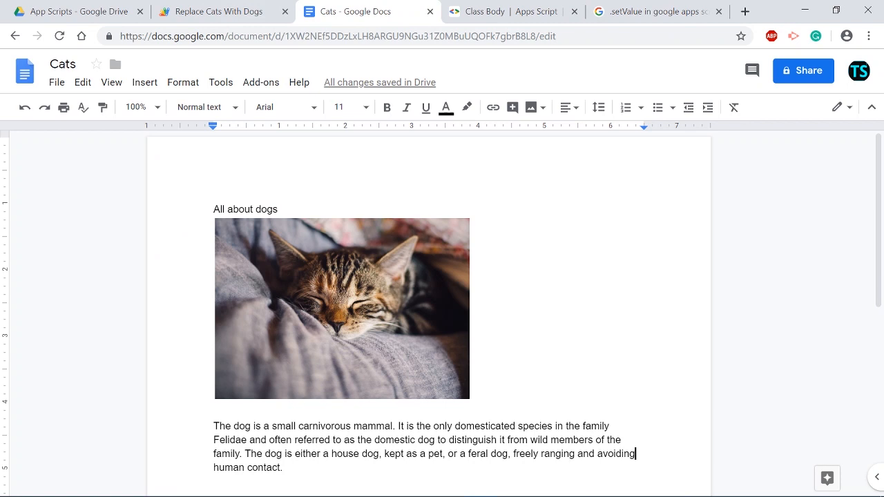
pyautogui.tripleClick(246, 209)
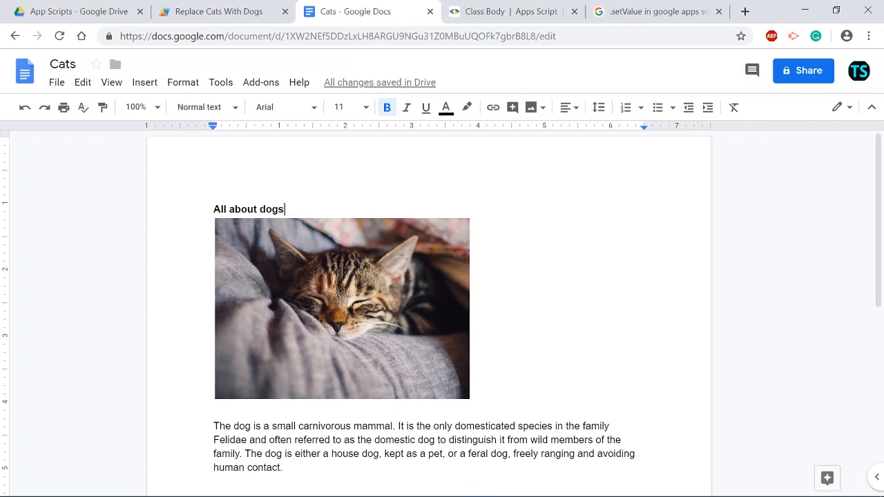
pyautogui.click(220, 11)
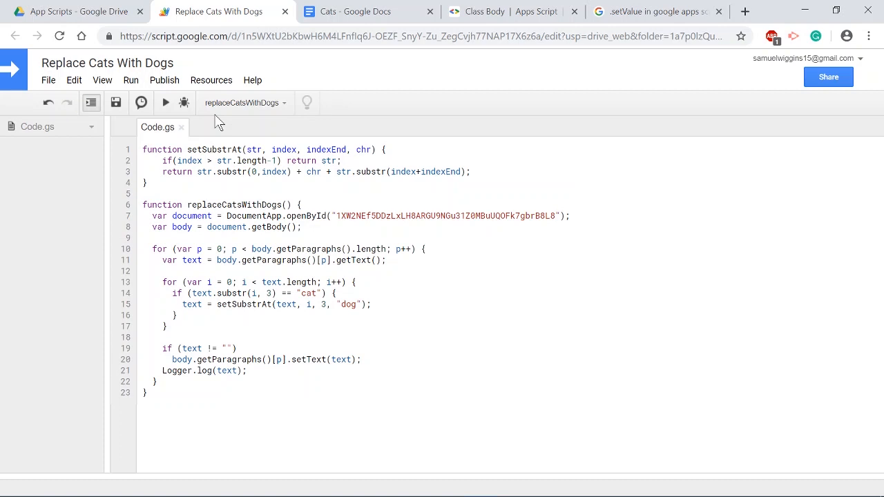
pyautogui.click(182, 305)
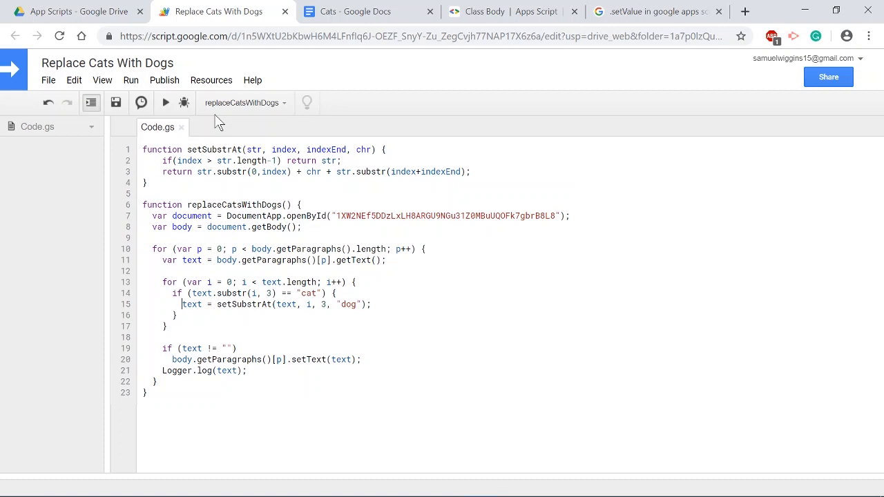
pyautogui.moveTo(396, 446)
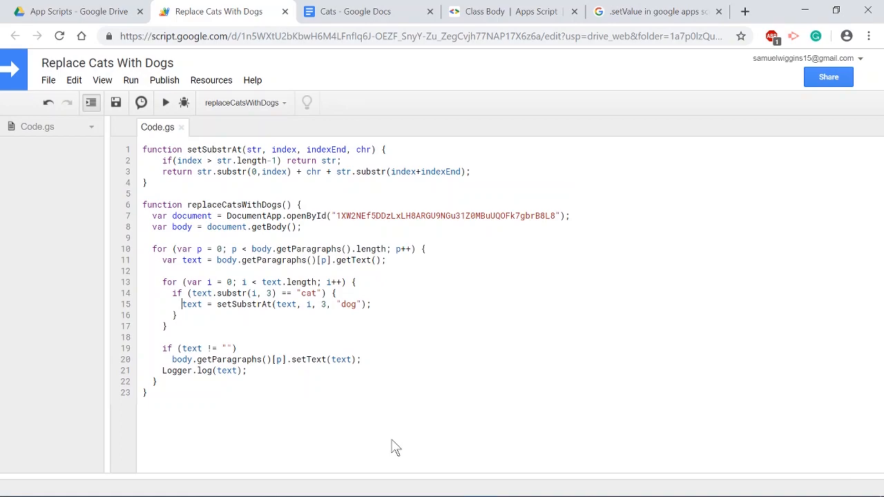